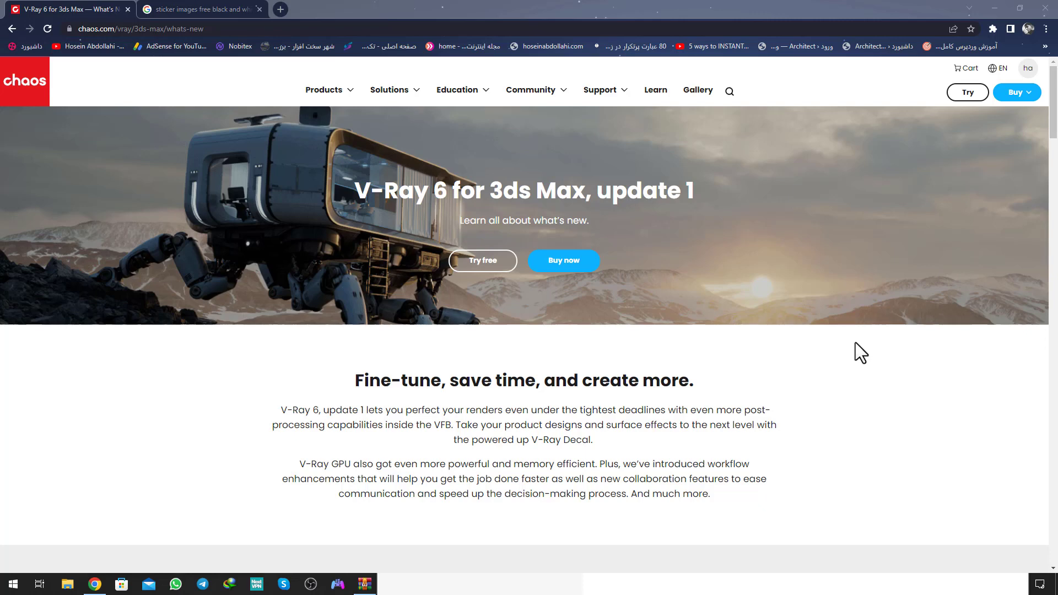
mouse_move(601, 194)
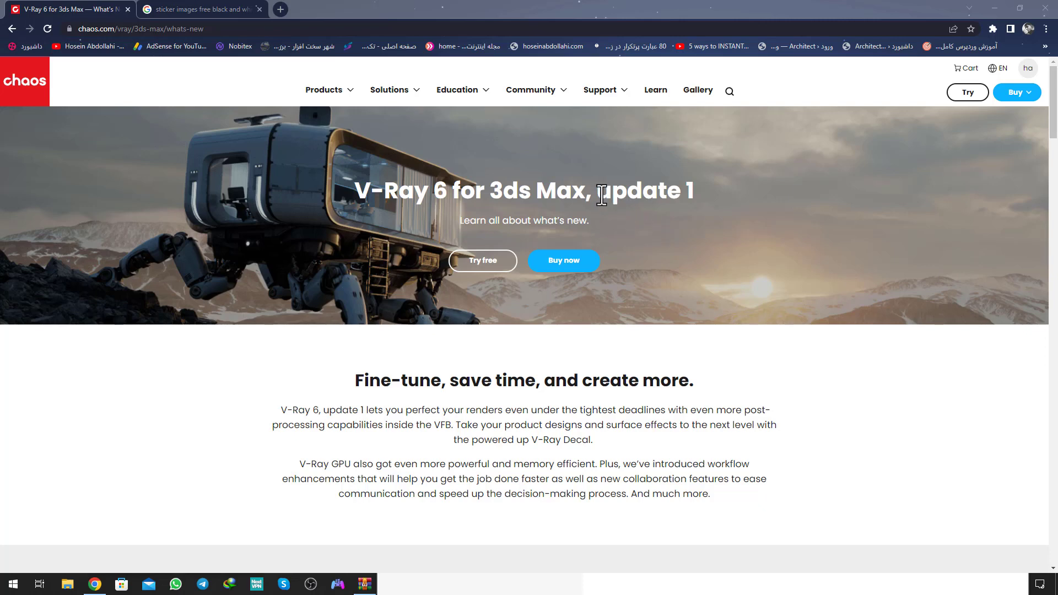
mouse_move(364, 379)
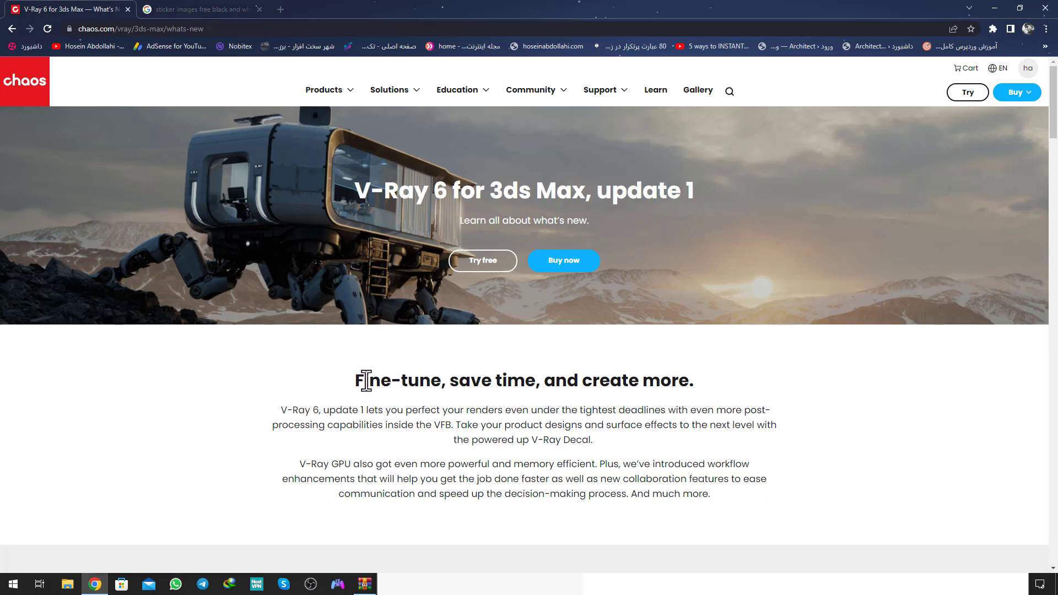
mouse_move(571, 391)
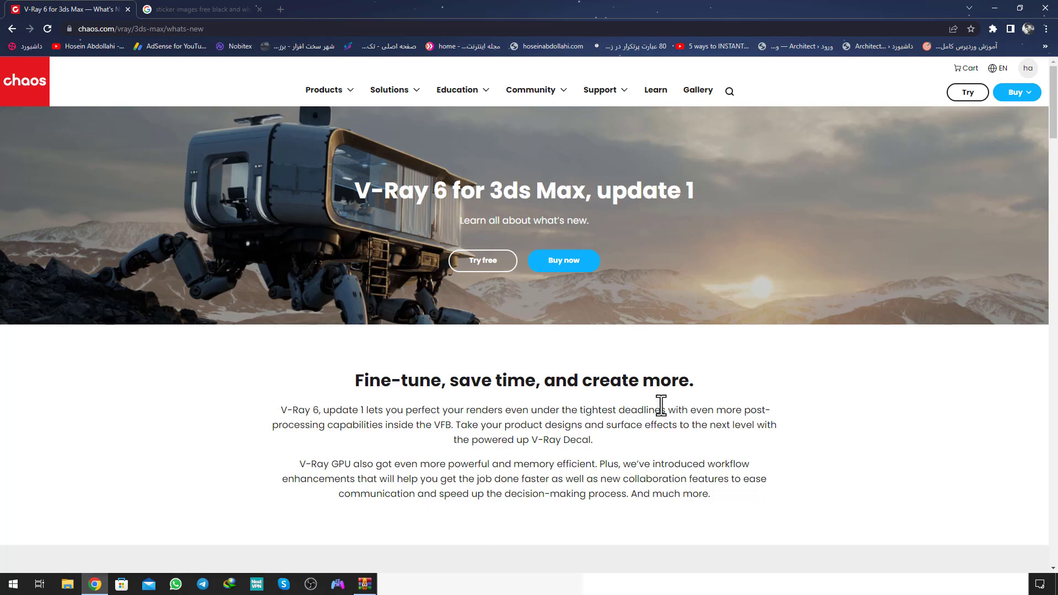
Step: Scroll down the V-Ray page and highlight the words 'GPU rendering' in the heading
scroll("down", 3)
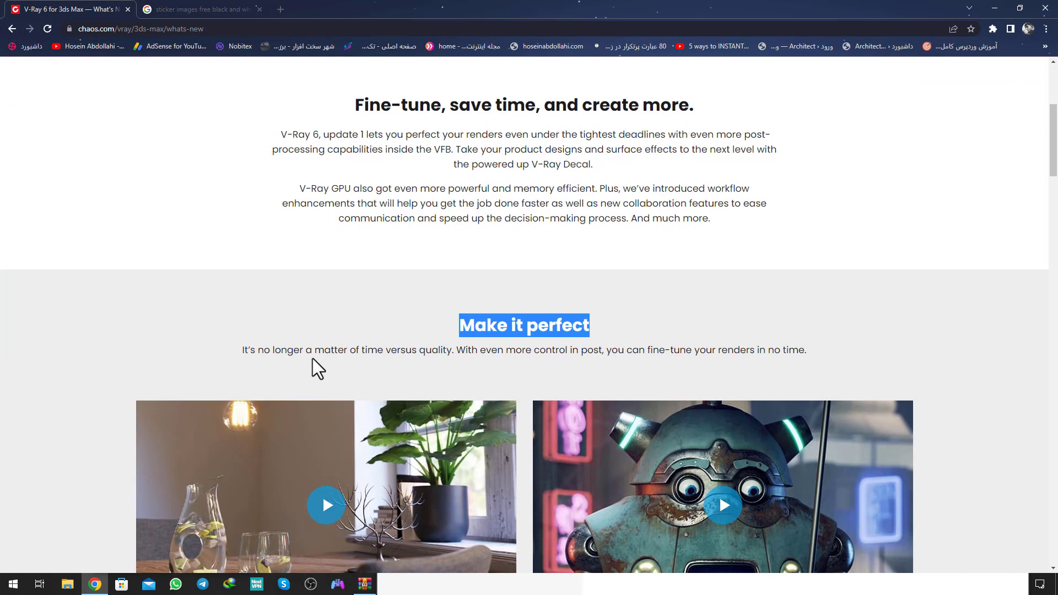
mouse_move(393, 356)
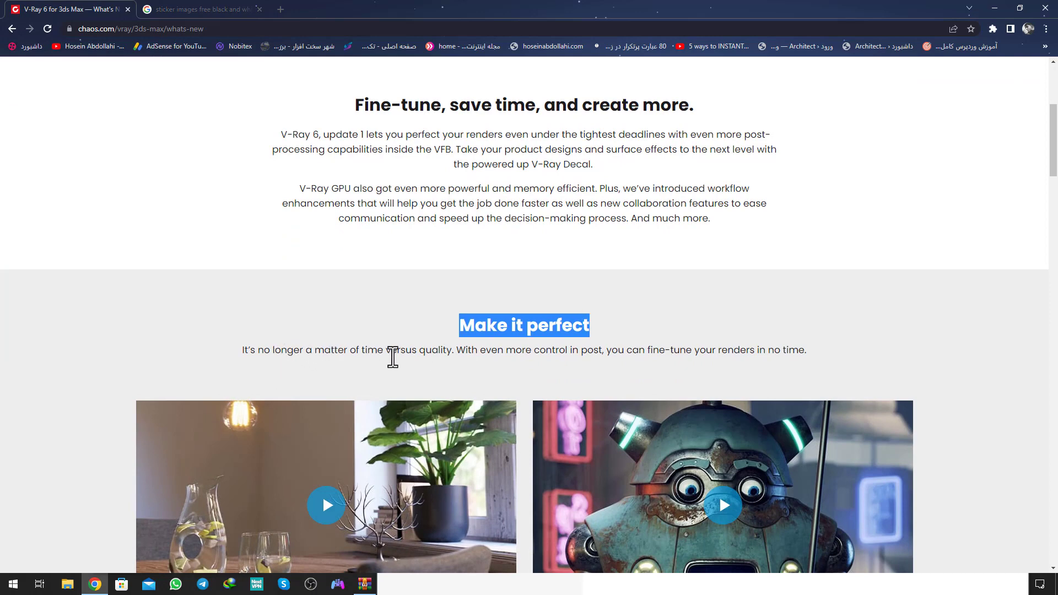
mouse_move(528, 370)
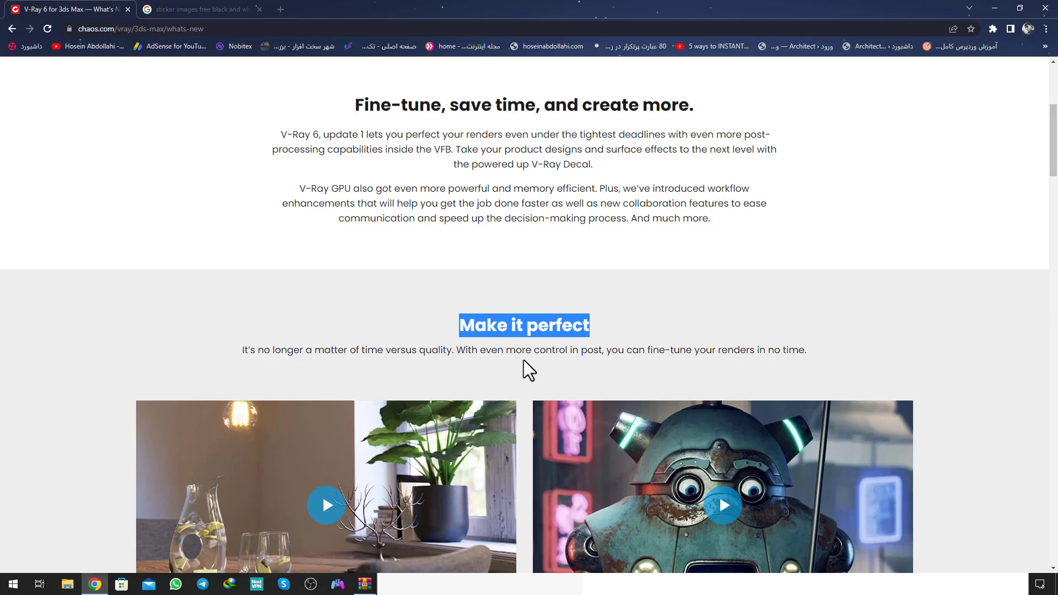
mouse_move(651, 368)
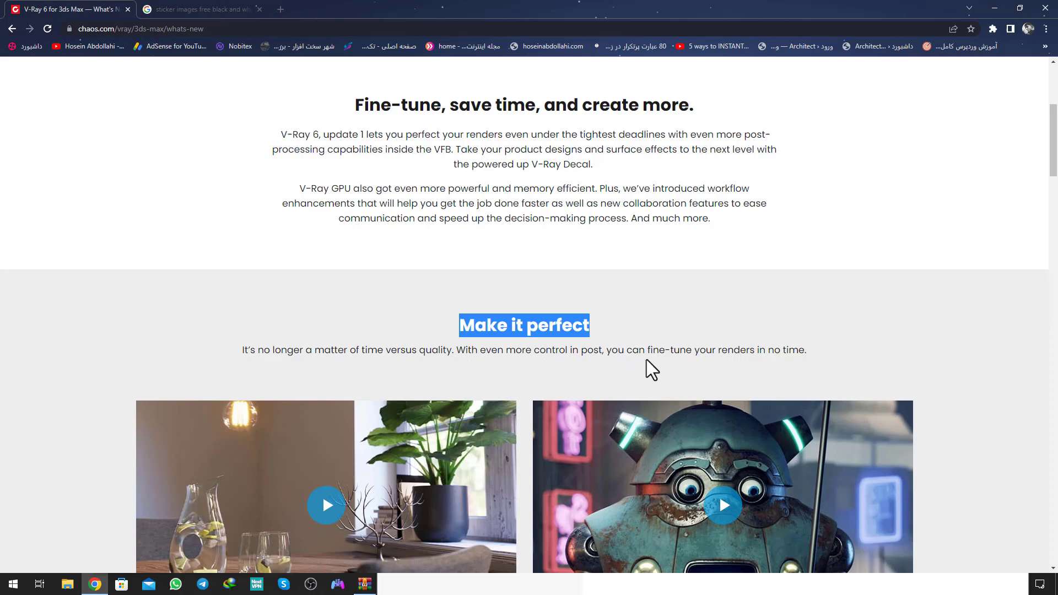
mouse_move(633, 349)
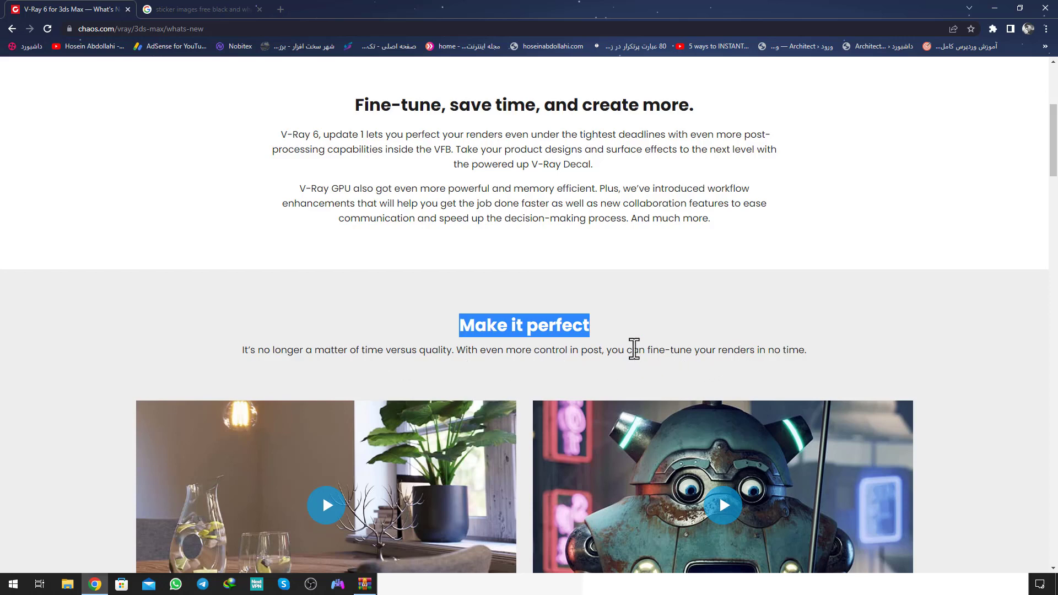
scroll("down", 3)
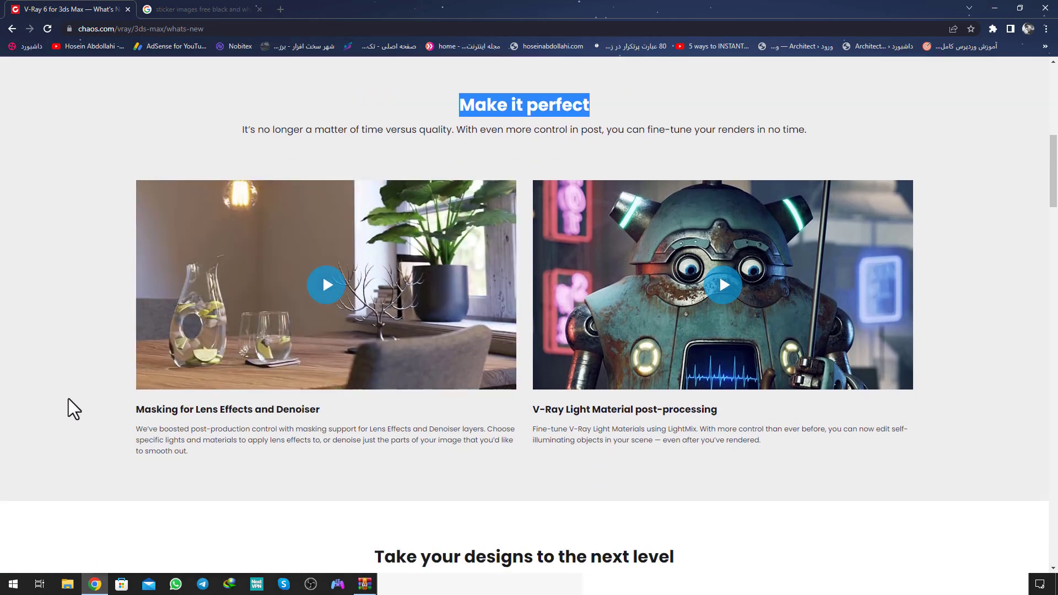
mouse_move(89, 406)
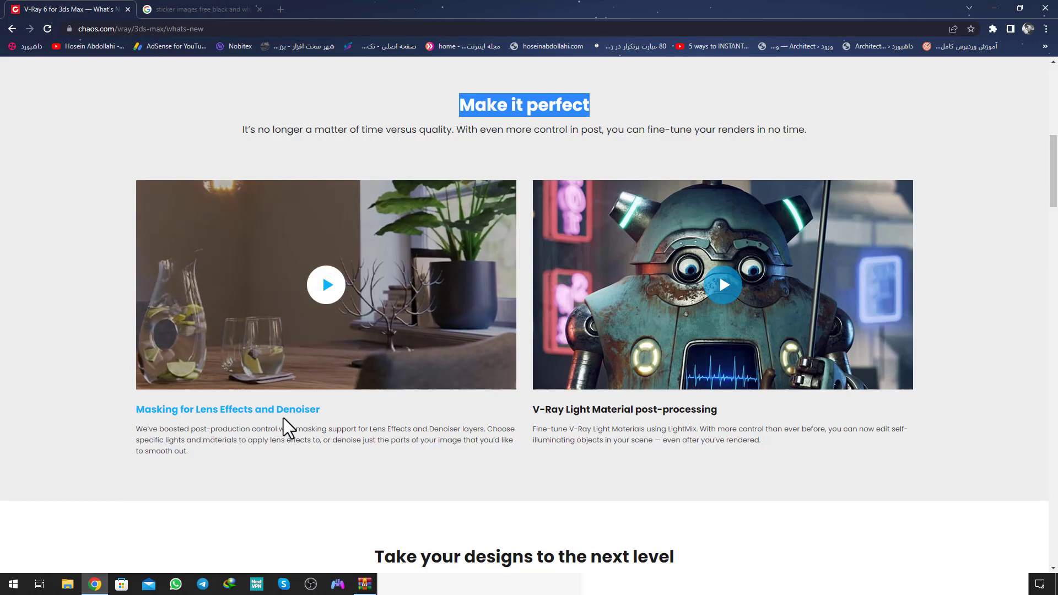
mouse_move(256, 430)
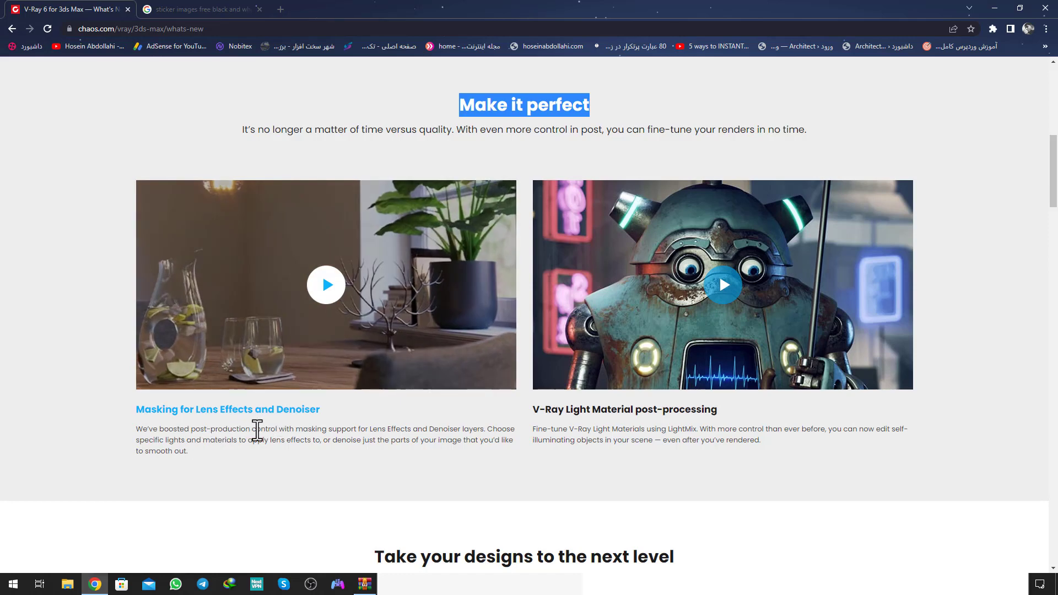
mouse_move(282, 430)
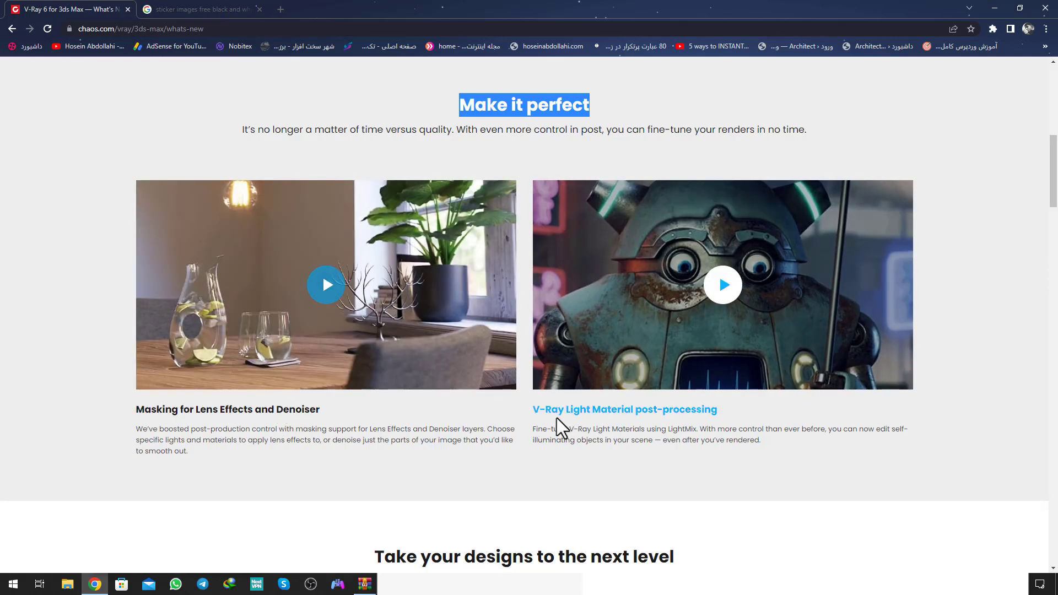
mouse_move(671, 429)
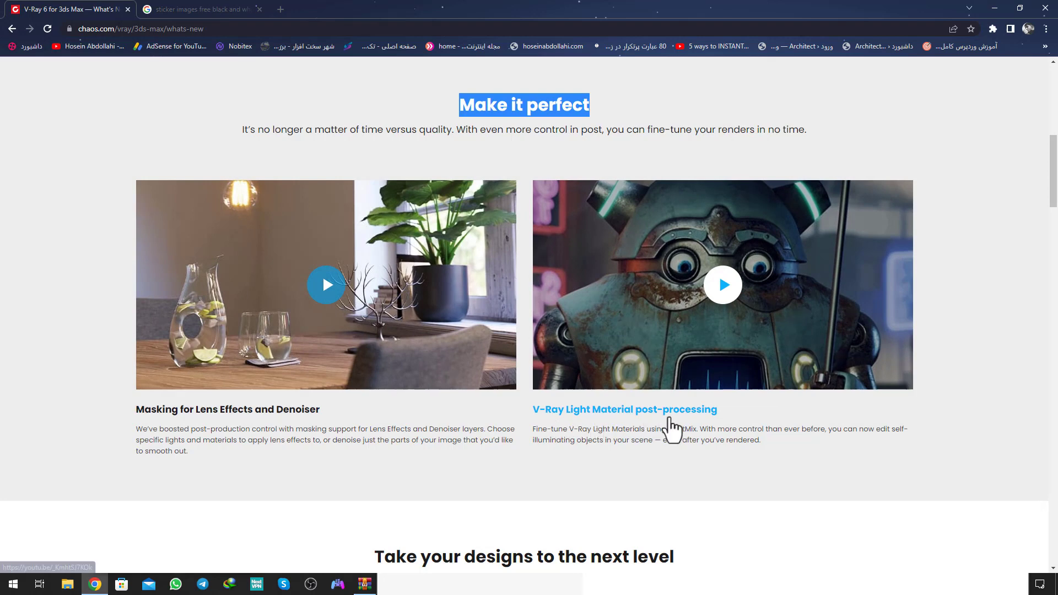
mouse_move(675, 445)
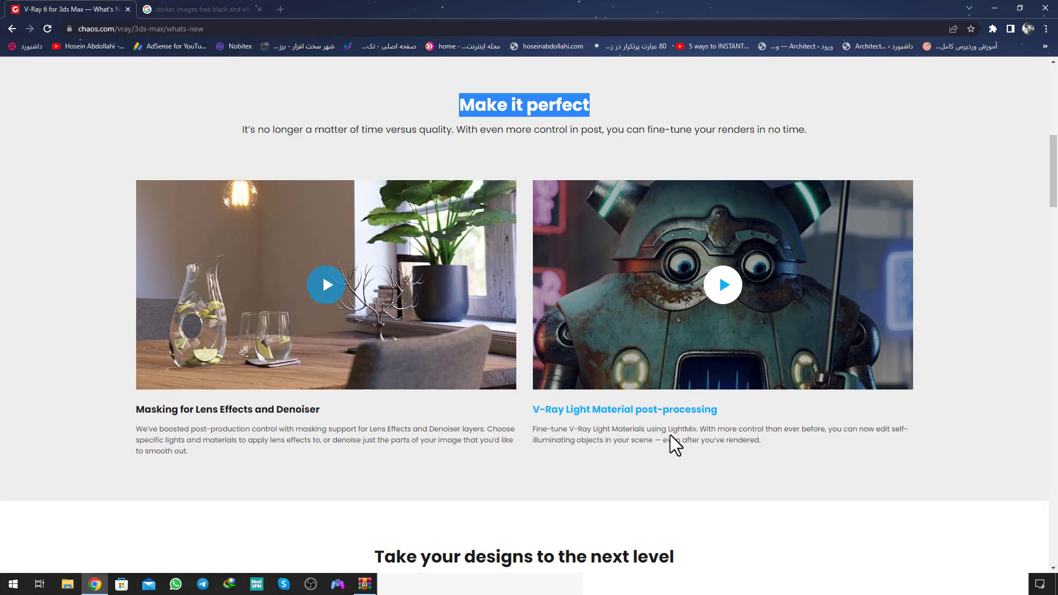
mouse_move(707, 435)
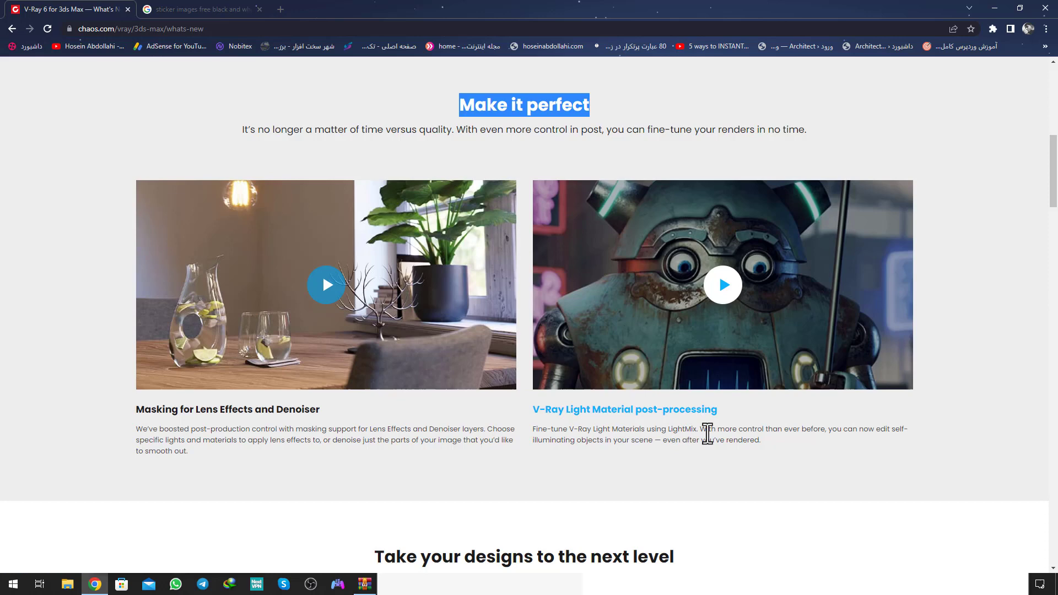
mouse_move(715, 435)
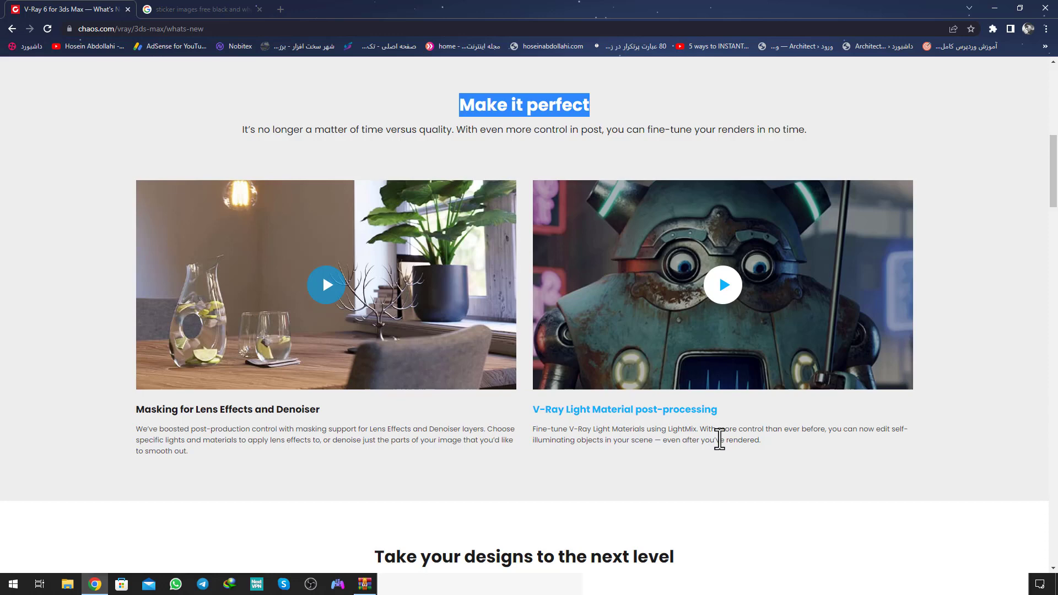
scroll("down", 3)
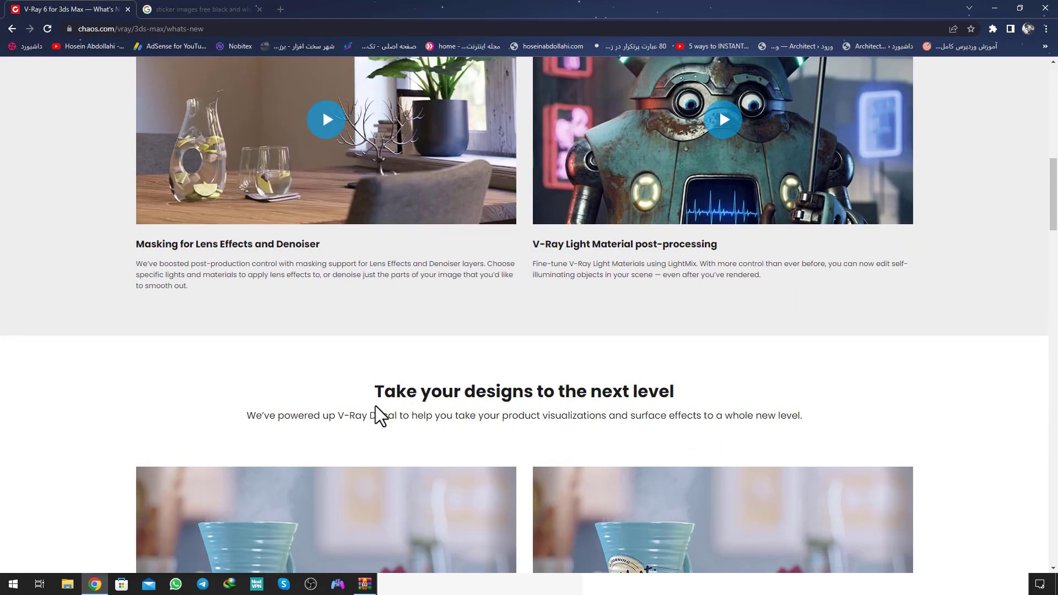
mouse_move(599, 401)
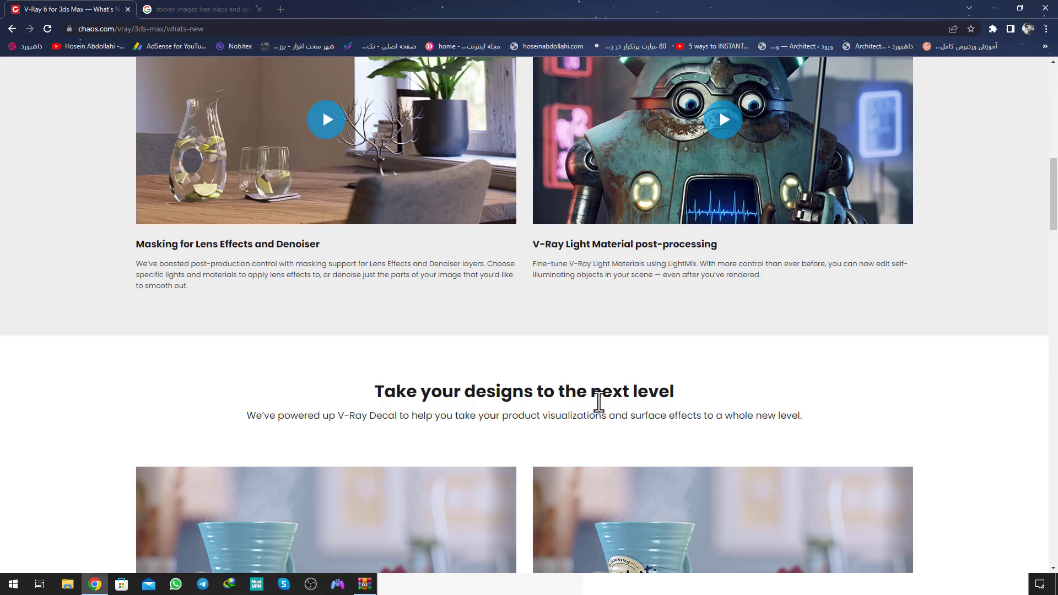
scroll("down", 3)
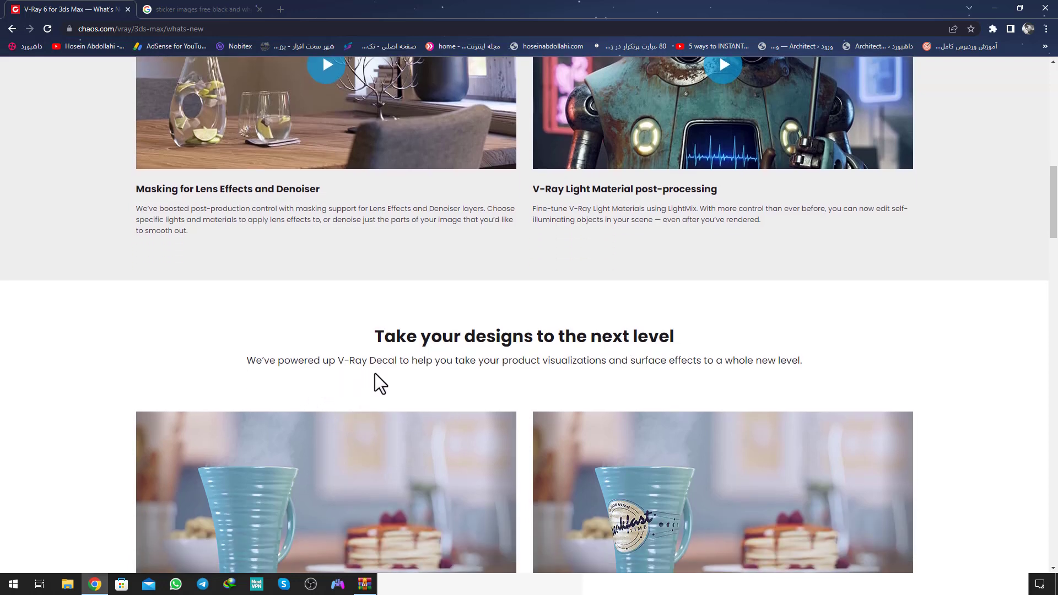
mouse_move(536, 385)
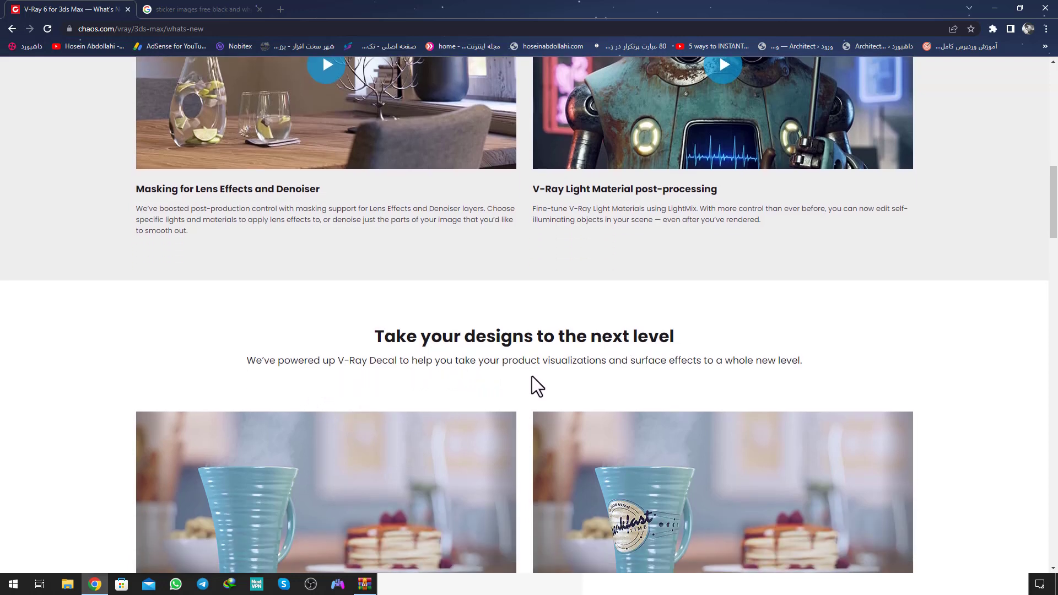
mouse_move(700, 381)
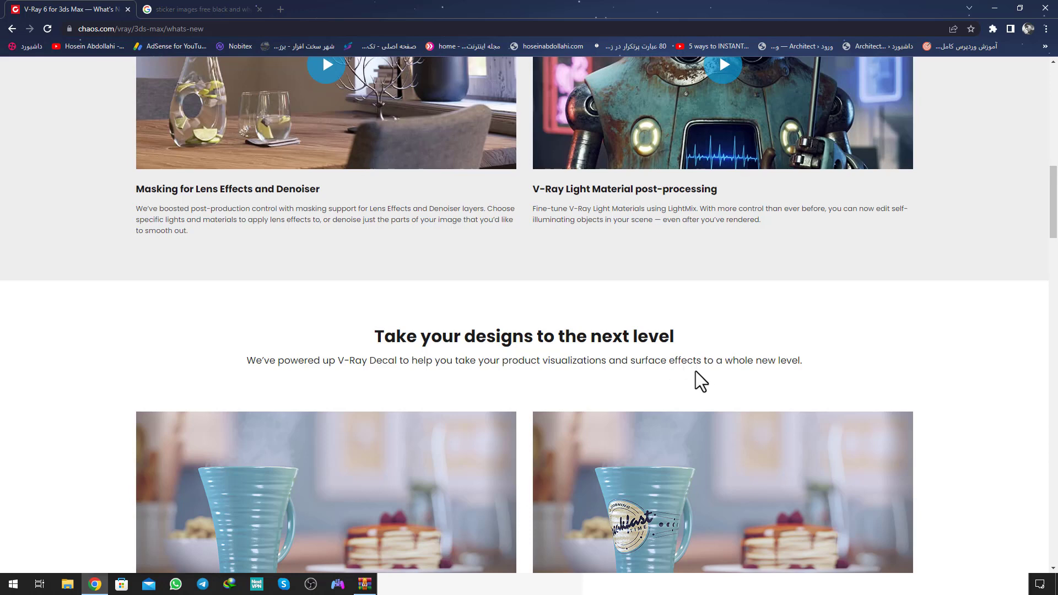
scroll("down", 3)
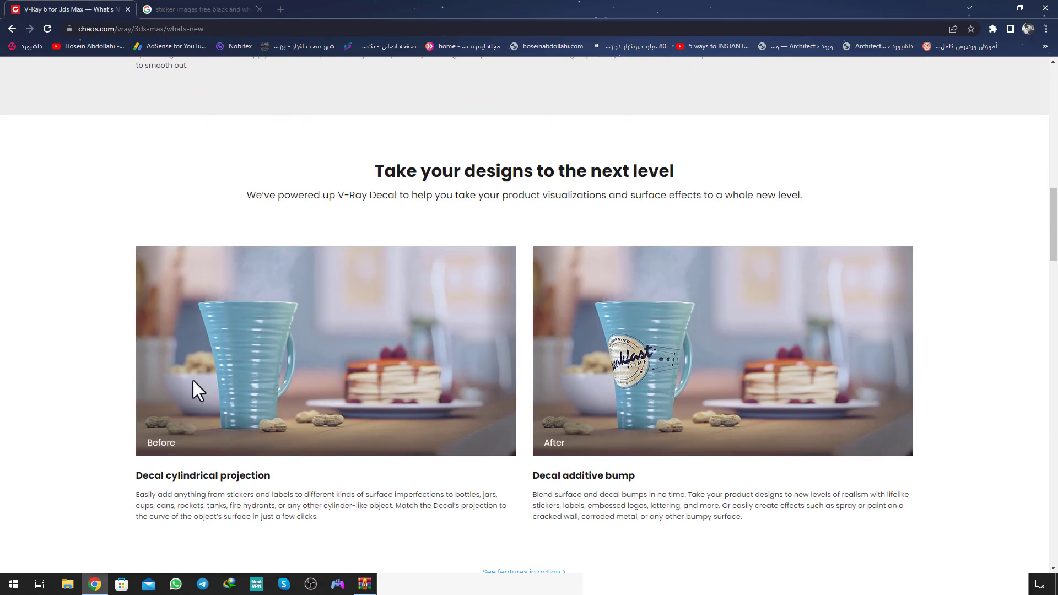
scroll("down", 3)
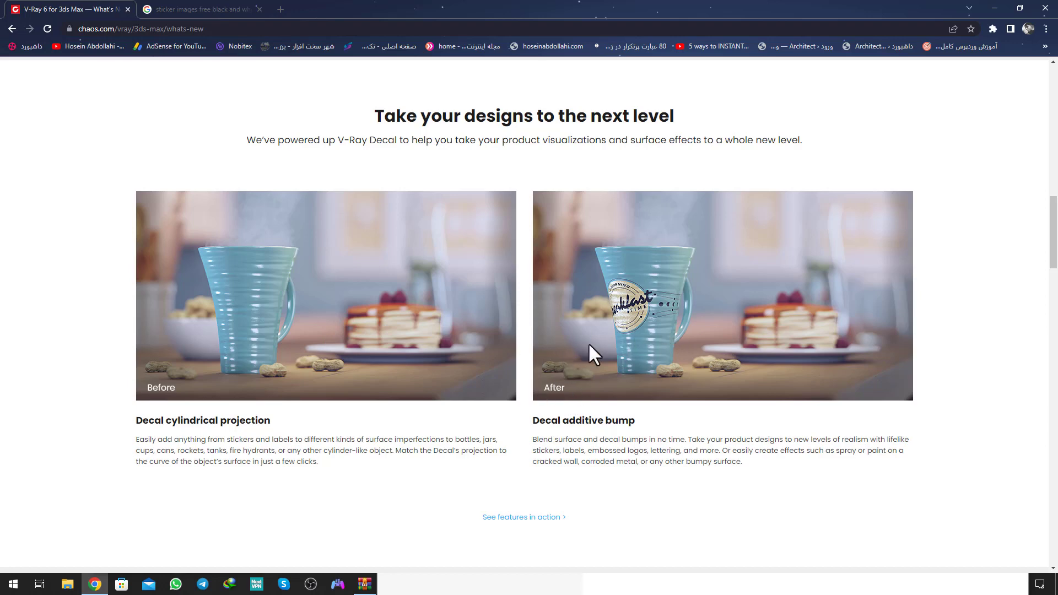
mouse_move(236, 330)
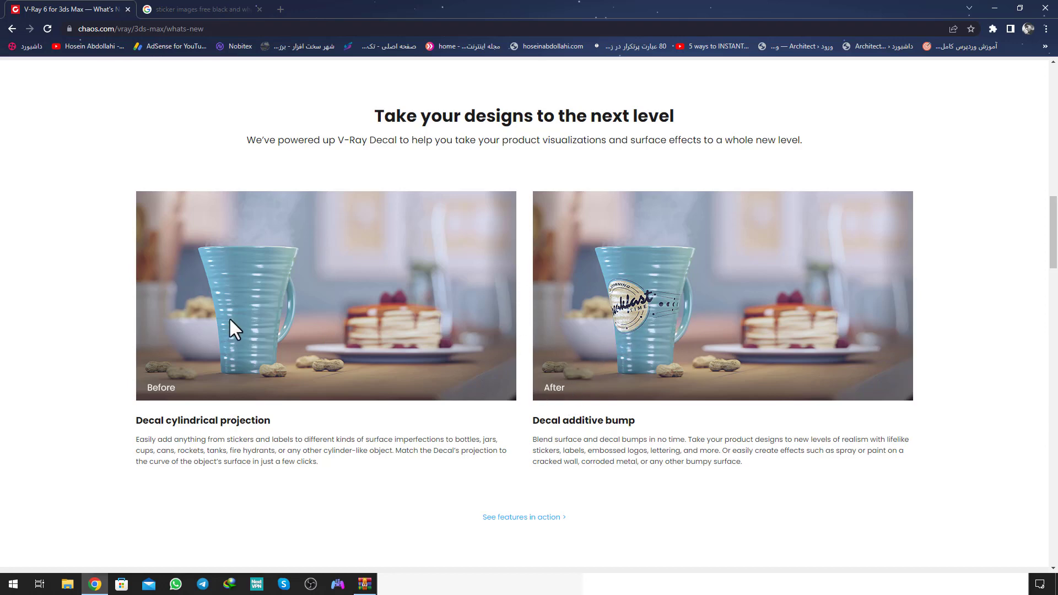
mouse_move(534, 440)
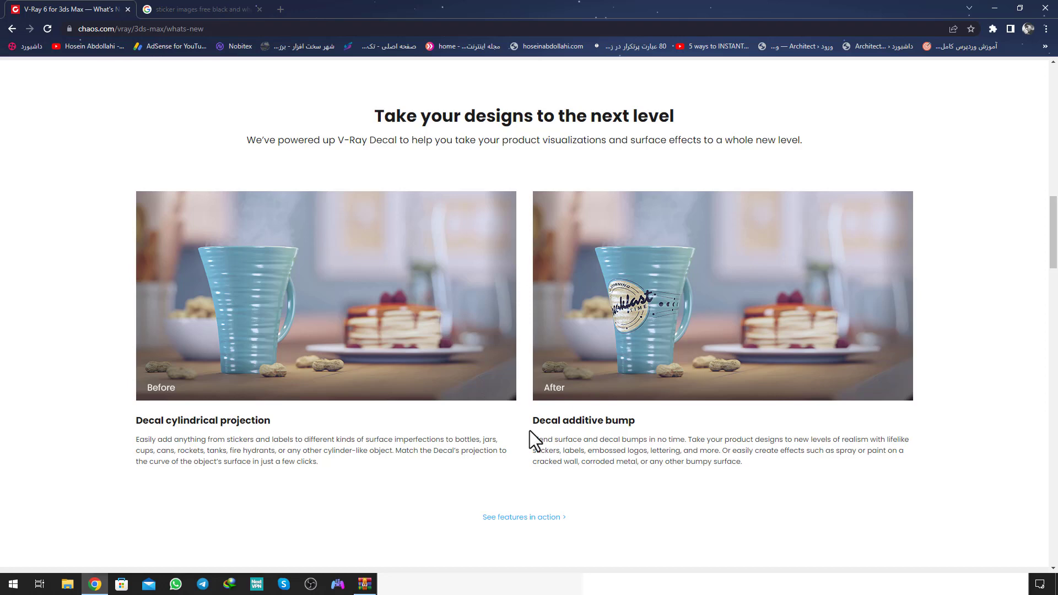
mouse_move(574, 439)
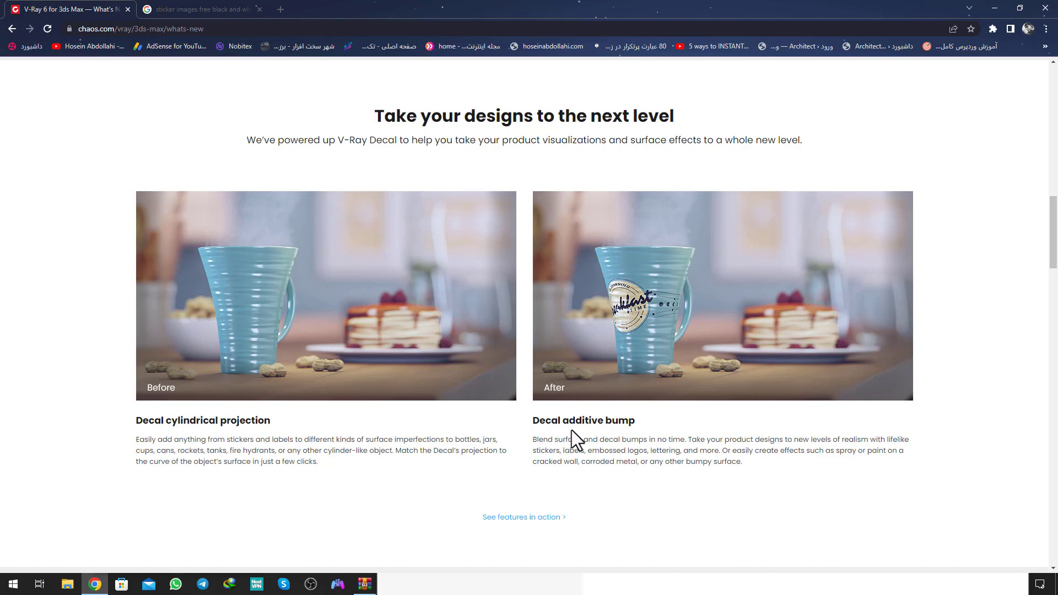
mouse_move(585, 441)
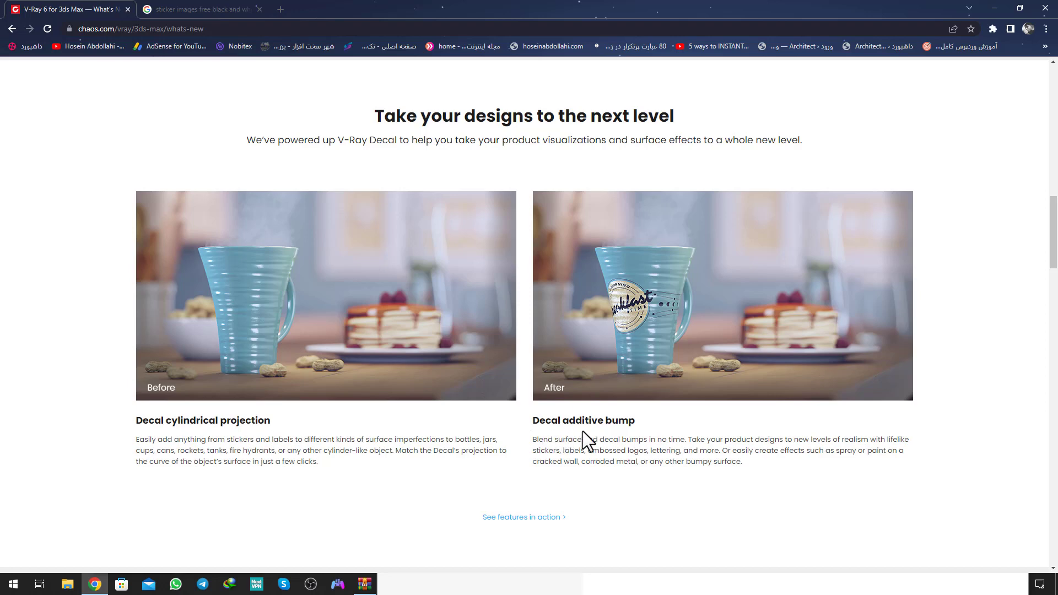
mouse_move(523, 307)
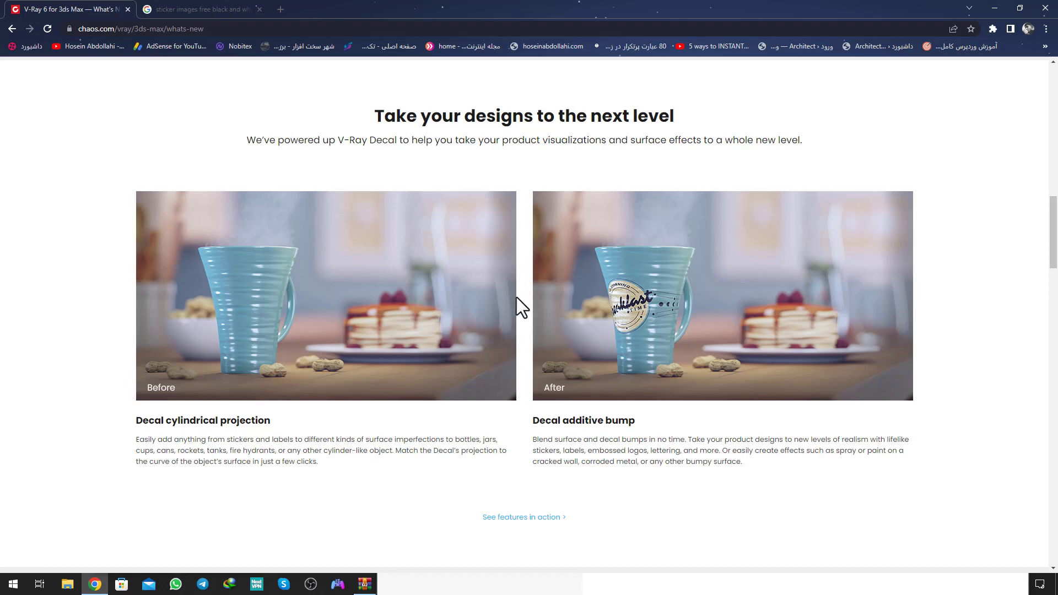
scroll("down", 3)
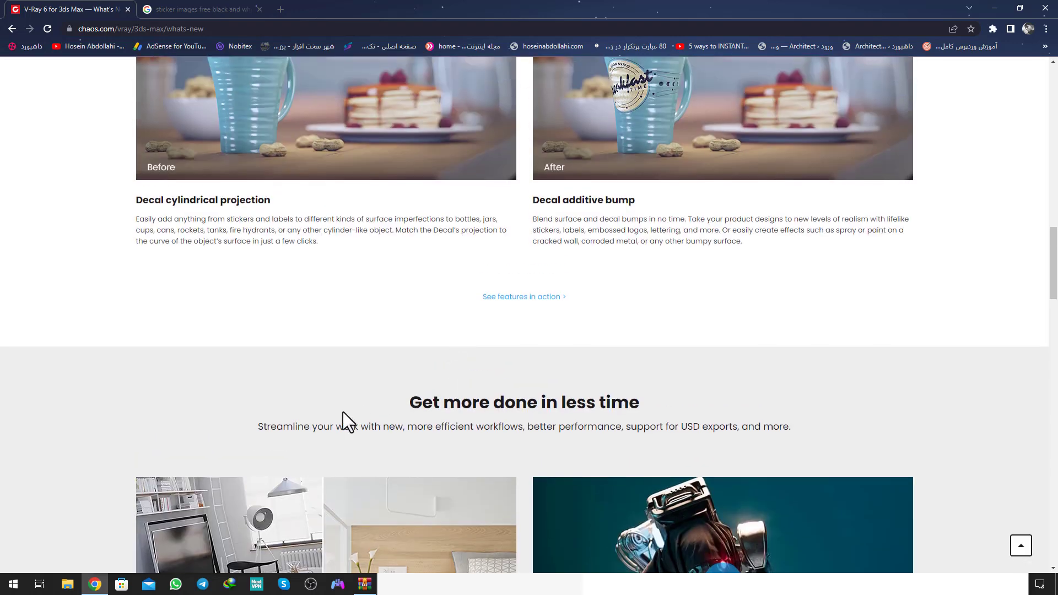
mouse_move(589, 413)
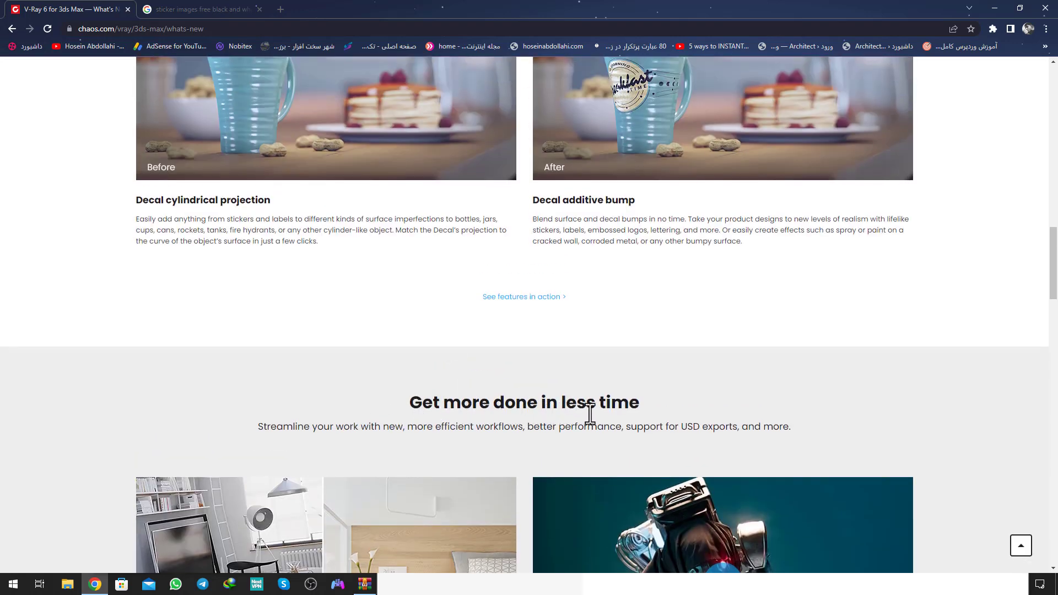
mouse_move(363, 446)
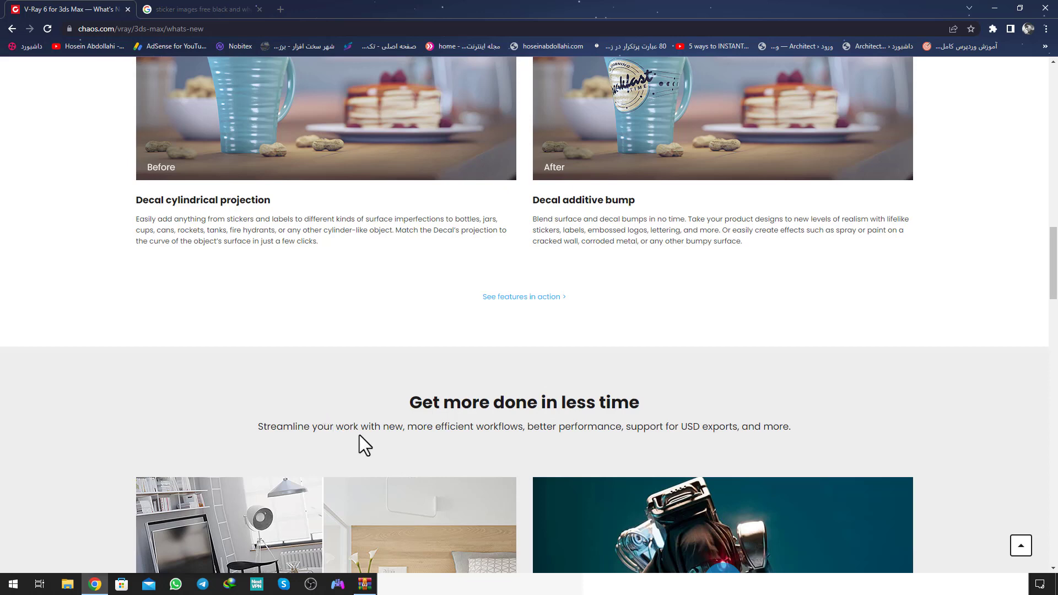
mouse_move(454, 450)
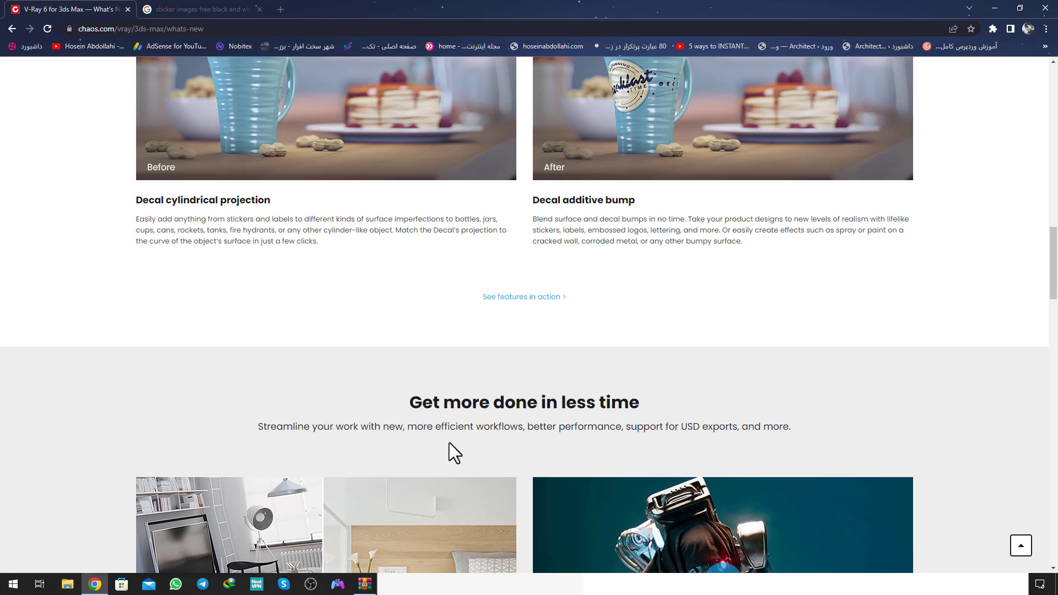
mouse_move(648, 451)
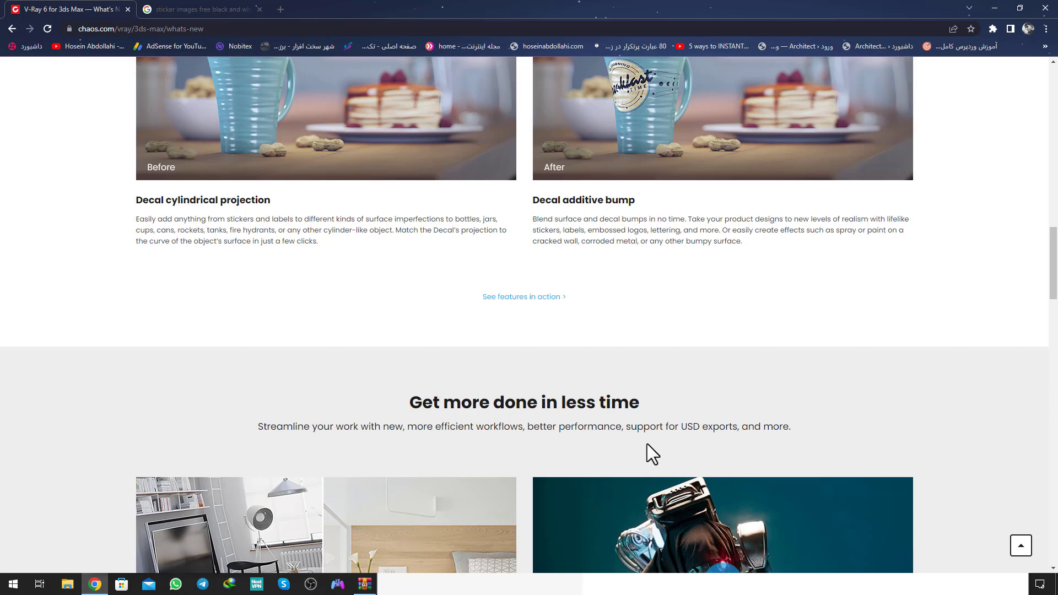
scroll("down", 3)
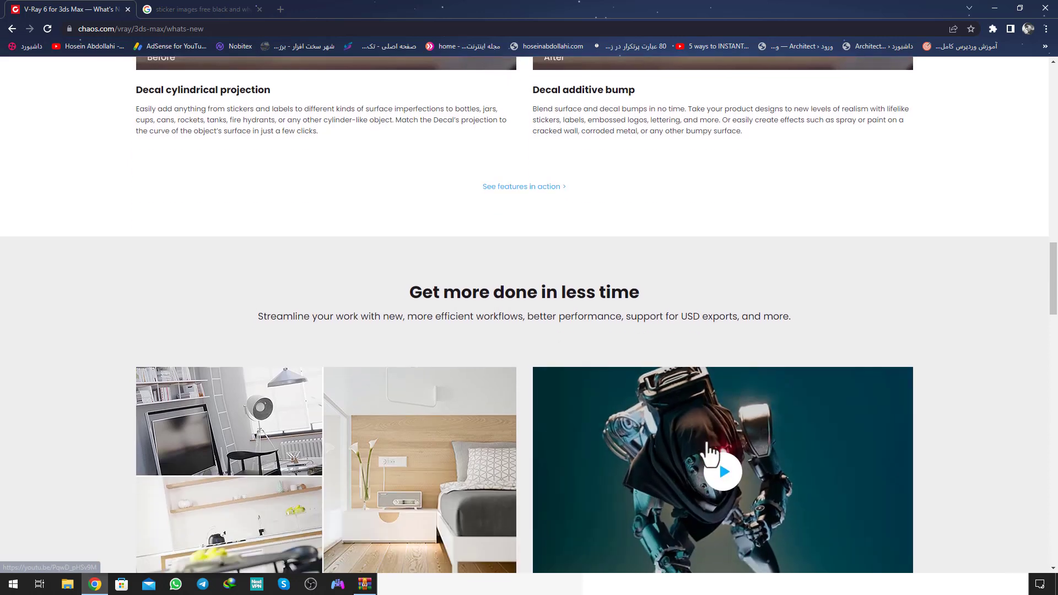
scroll("down", 3)
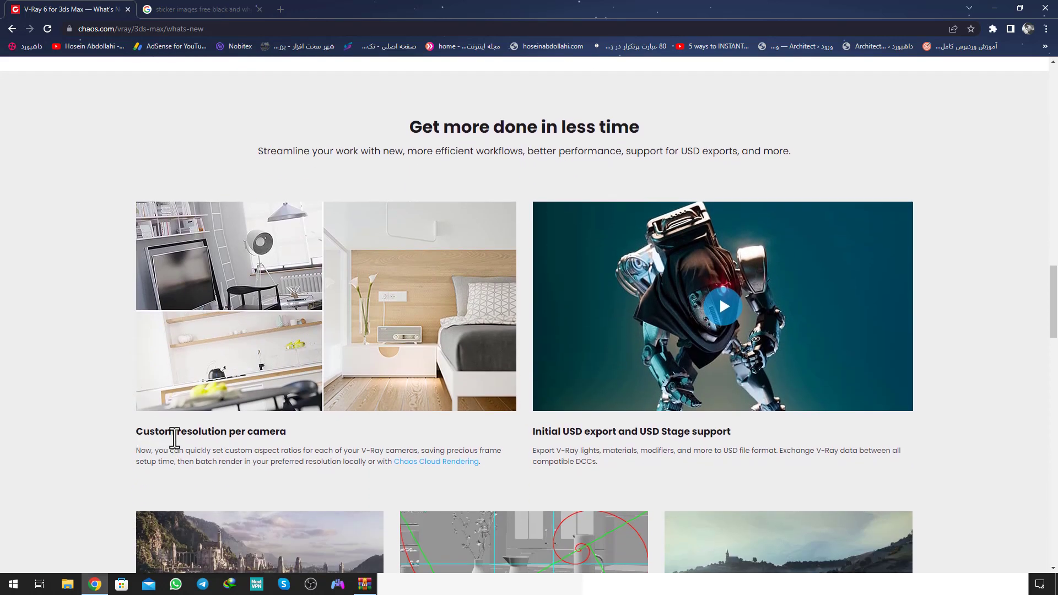
mouse_move(291, 444)
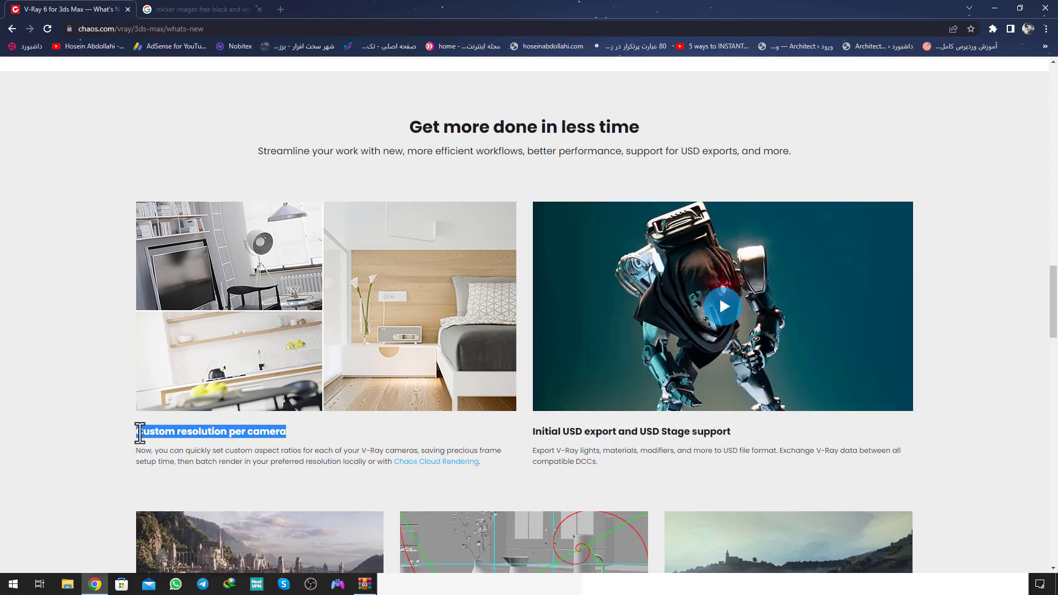
scroll("down", 3)
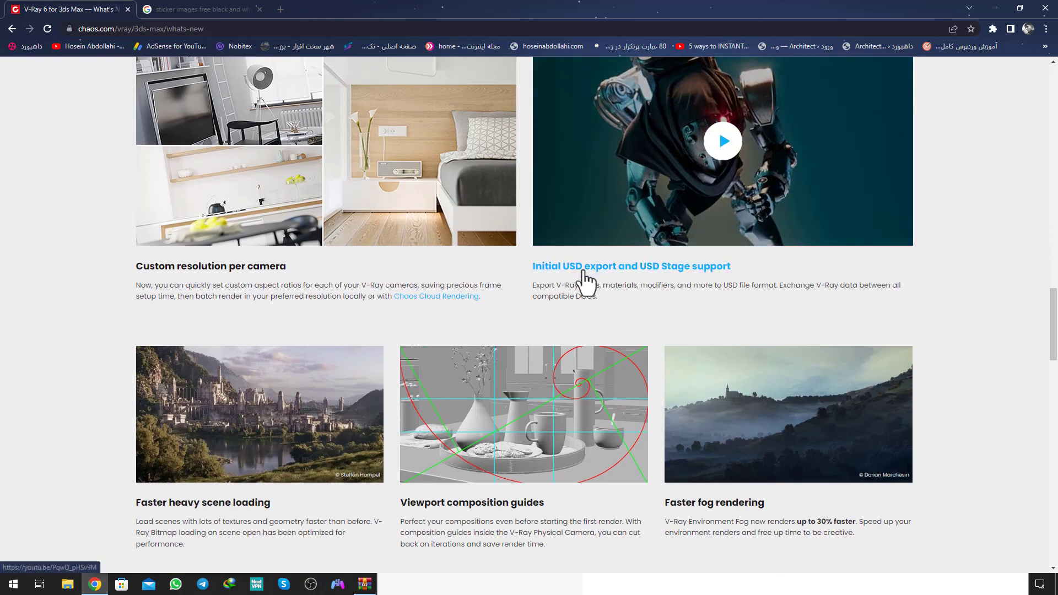
mouse_move(713, 287)
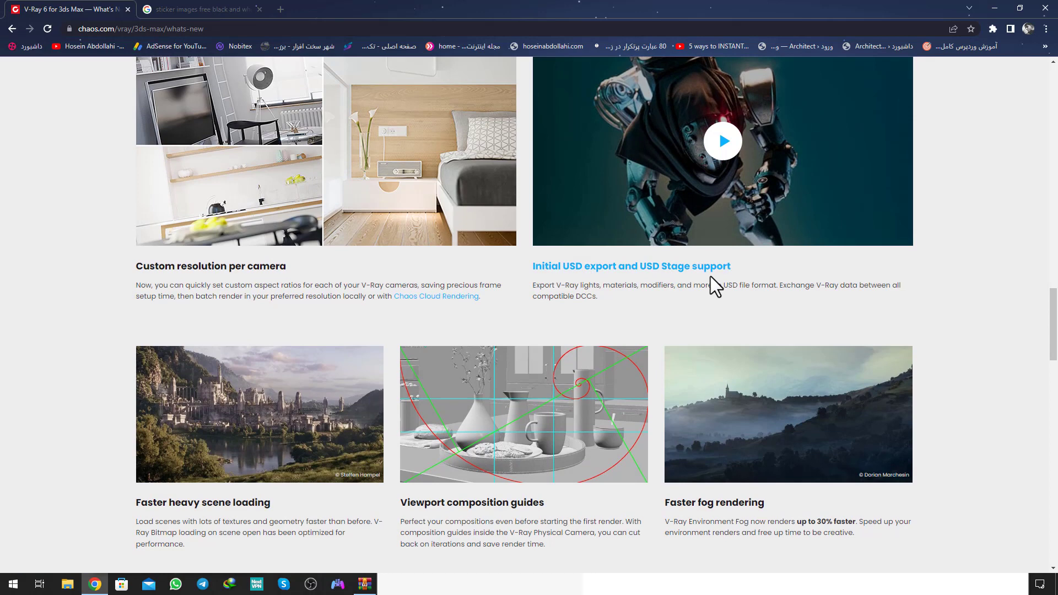
scroll("down", 3)
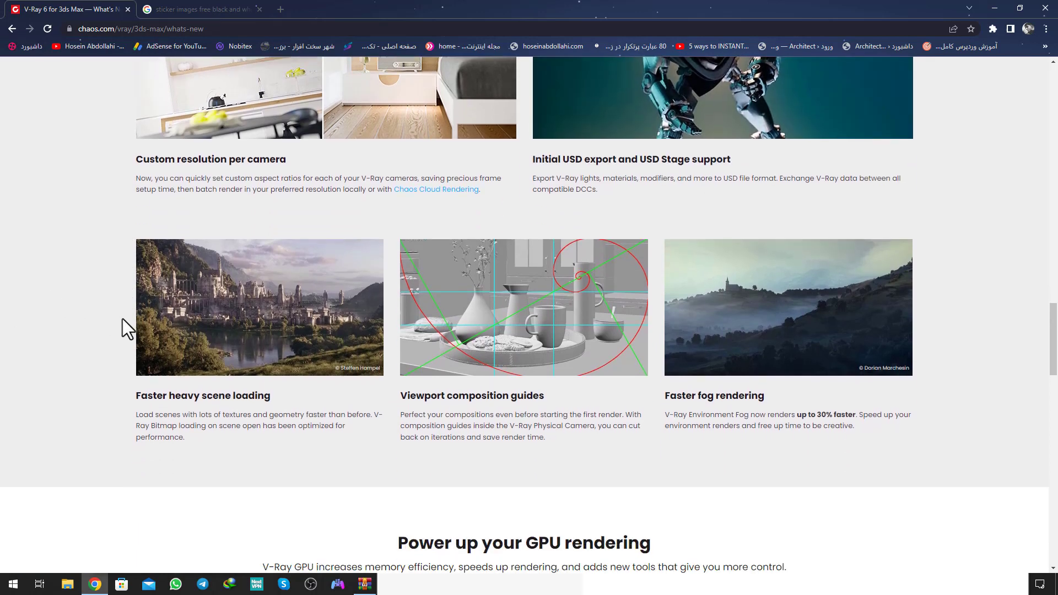
scroll("down", 3)
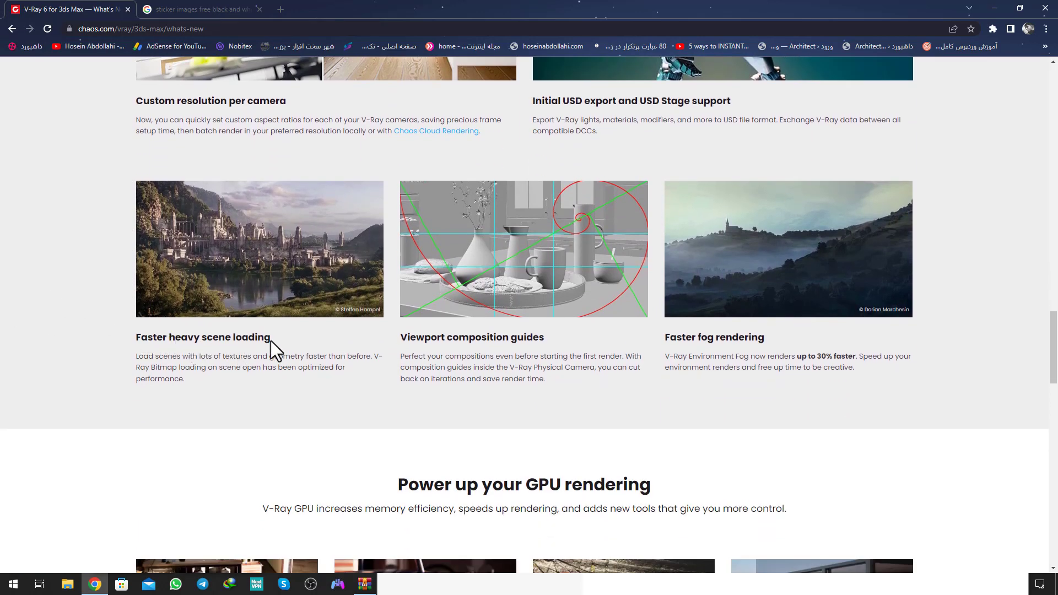
mouse_move(213, 360)
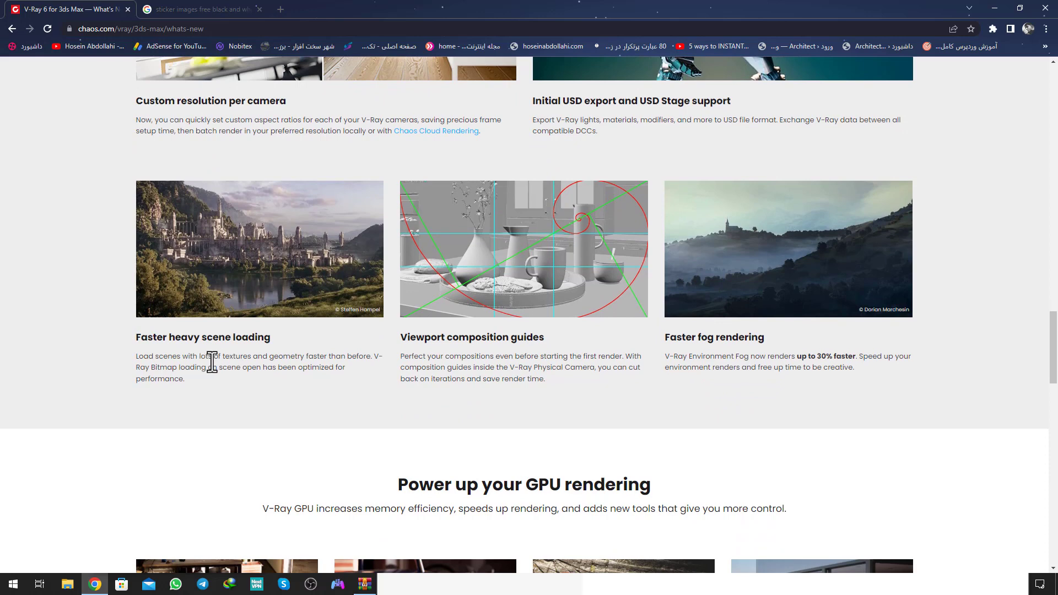
mouse_move(536, 354)
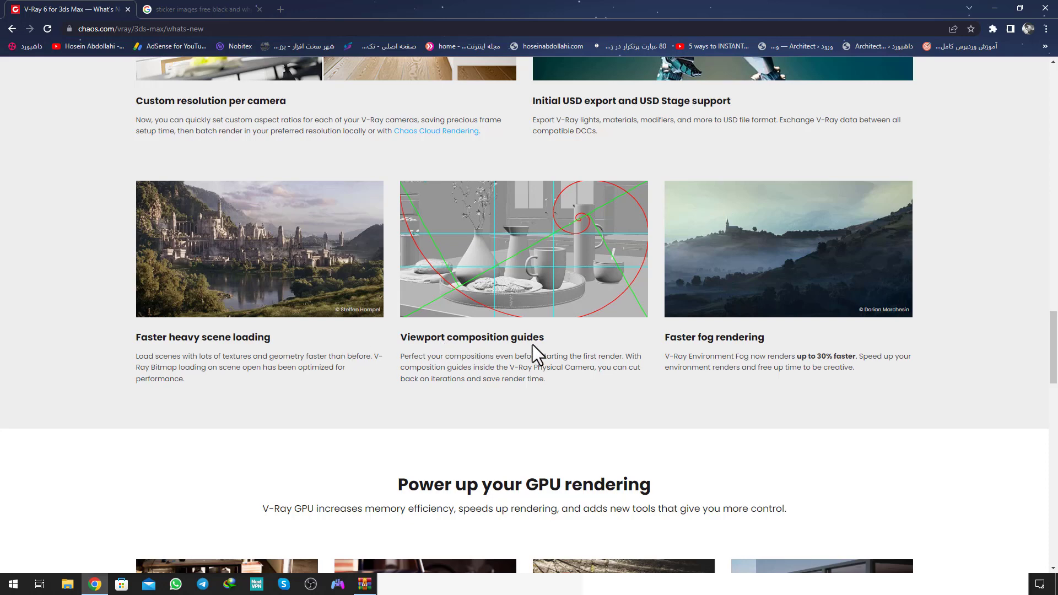
mouse_move(707, 354)
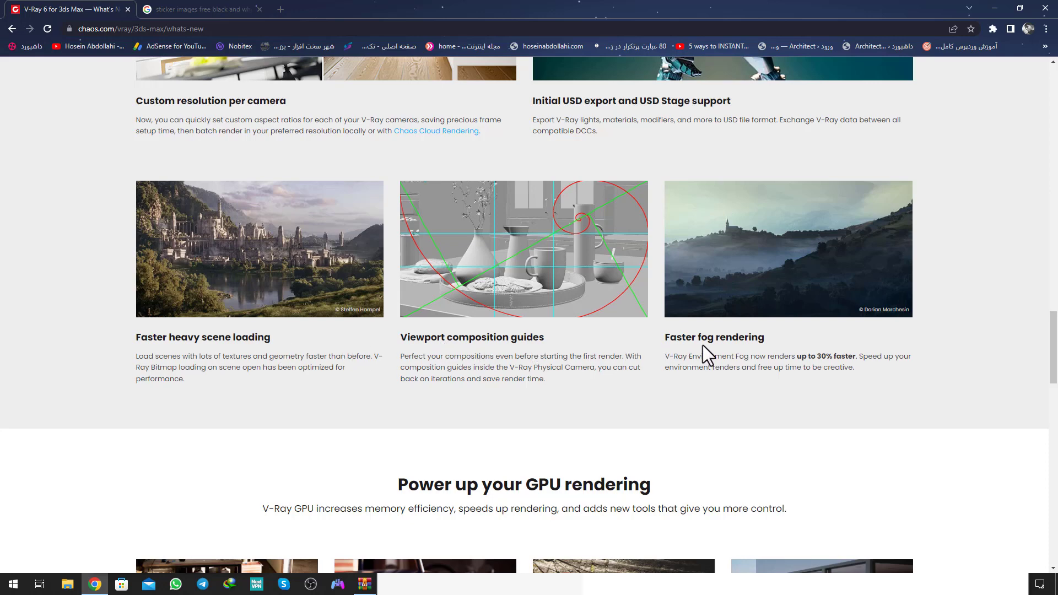
scroll("down", 3)
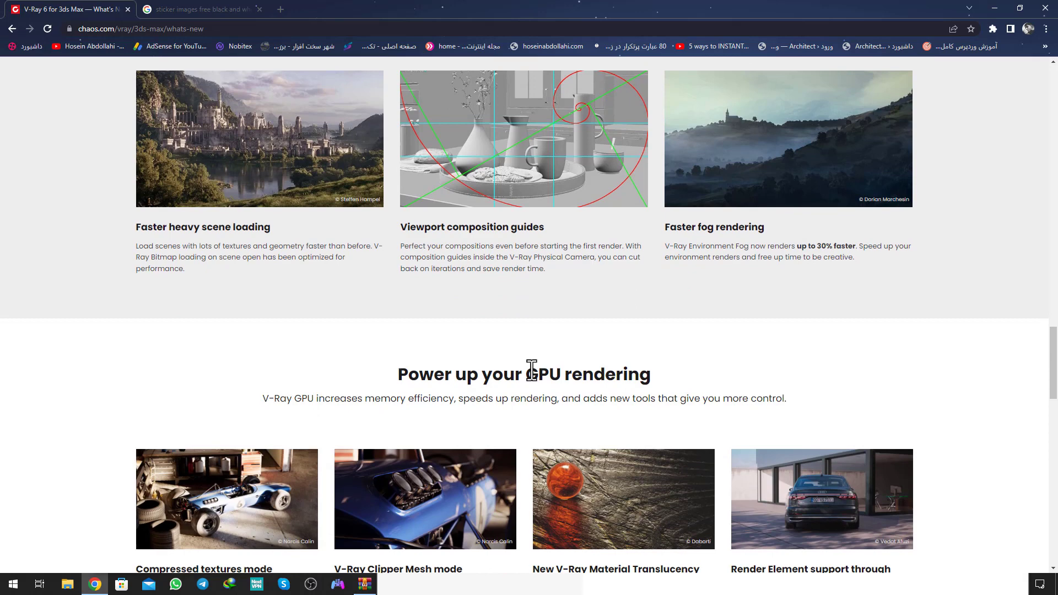
scroll("down", 3)
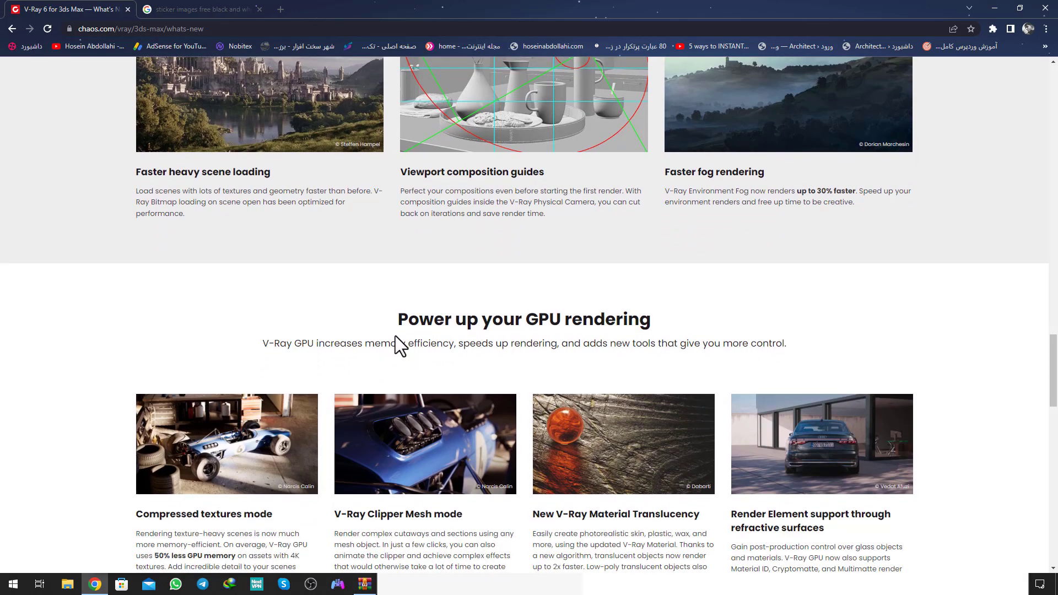
double_click(587, 319)
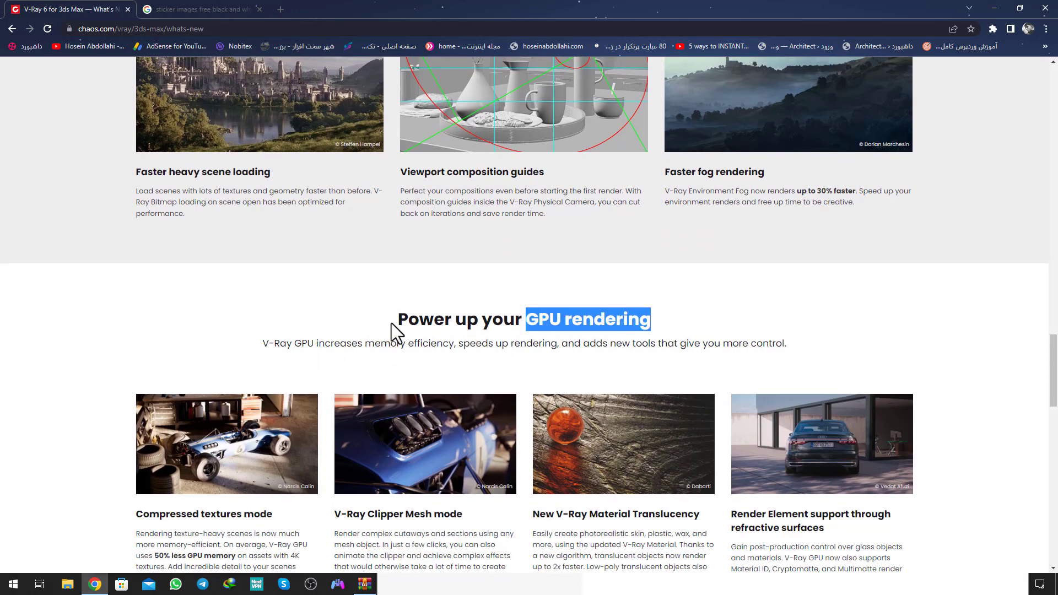
Step: Scroll further and highlight the 'Take your designs to the next level' heading
scroll("down", 3)
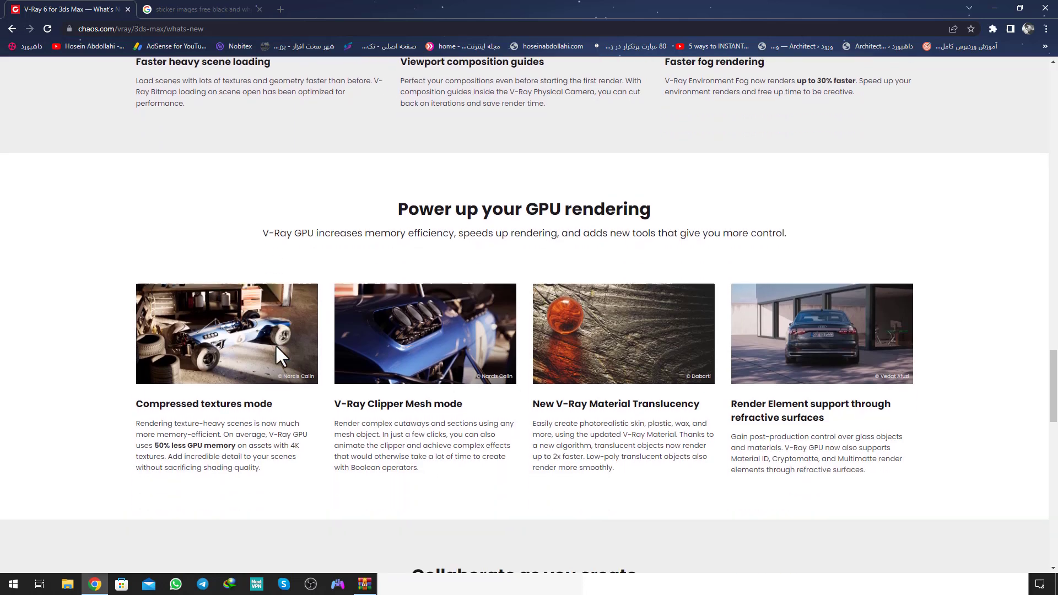
mouse_move(418, 256)
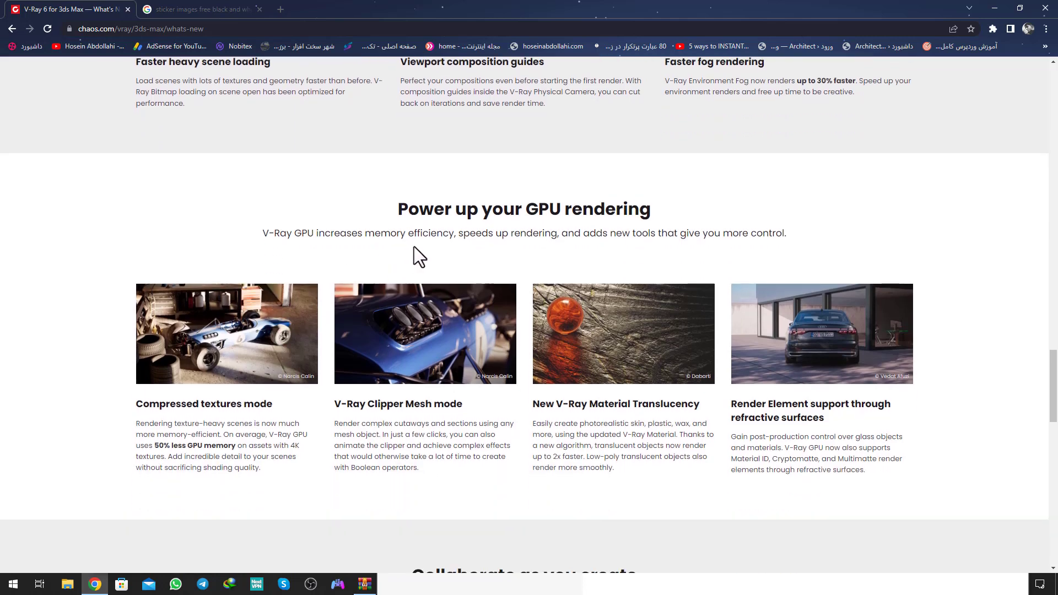
mouse_move(597, 253)
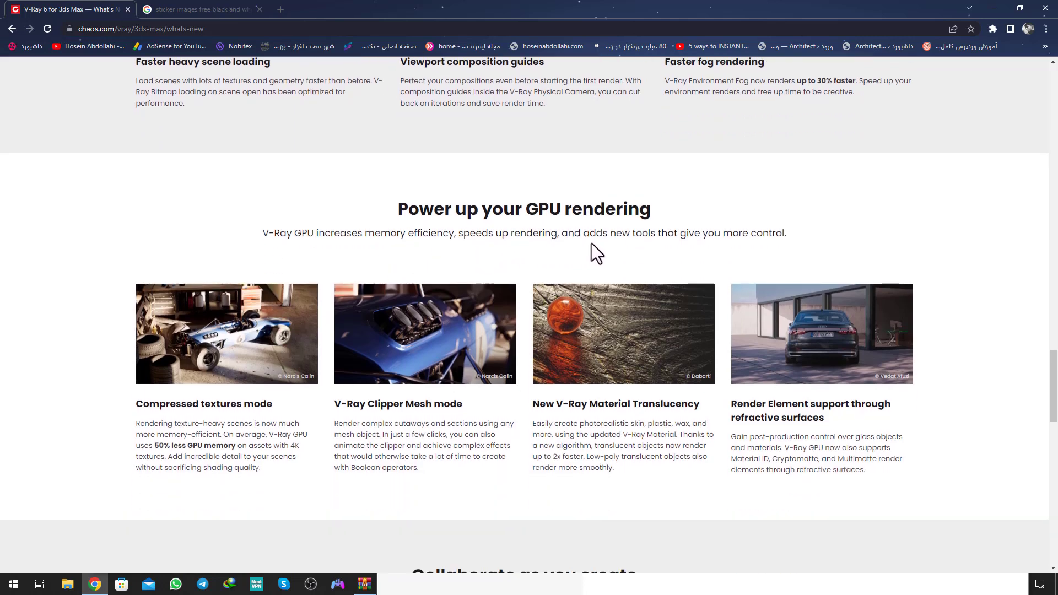
mouse_move(772, 250)
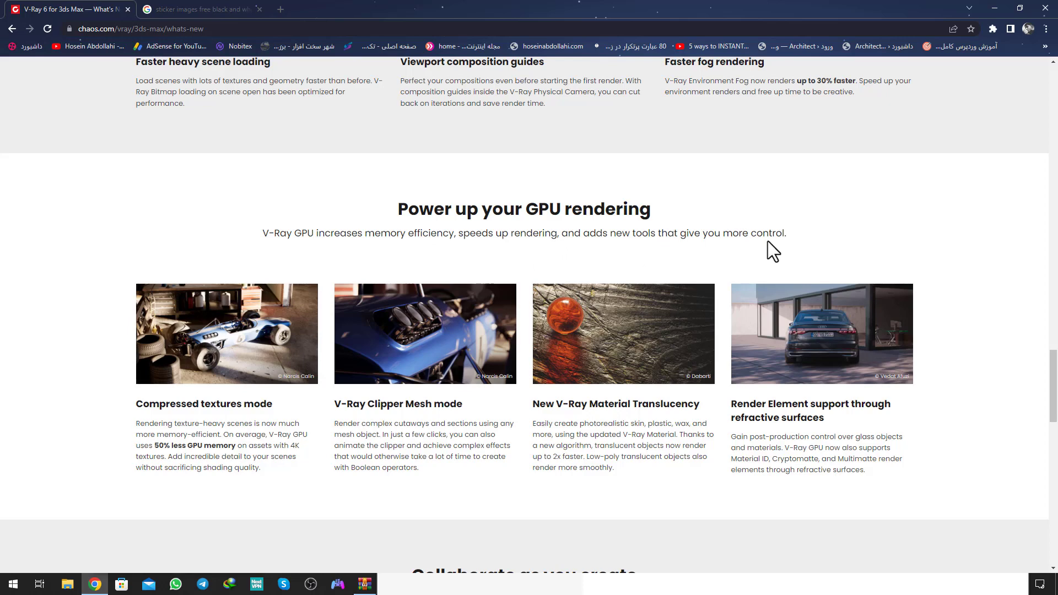
mouse_move(263, 423)
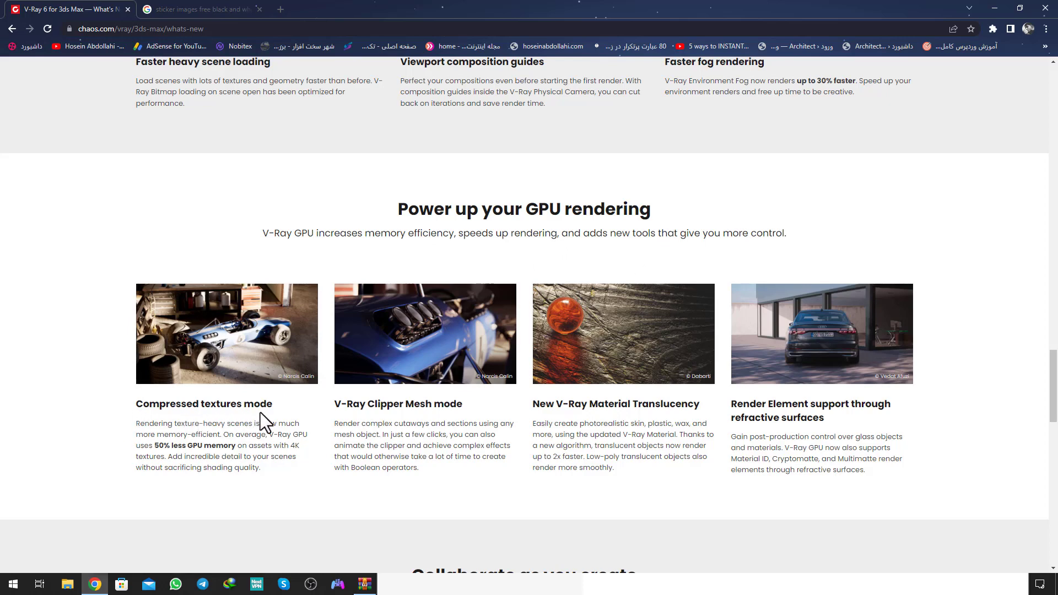
mouse_move(481, 410)
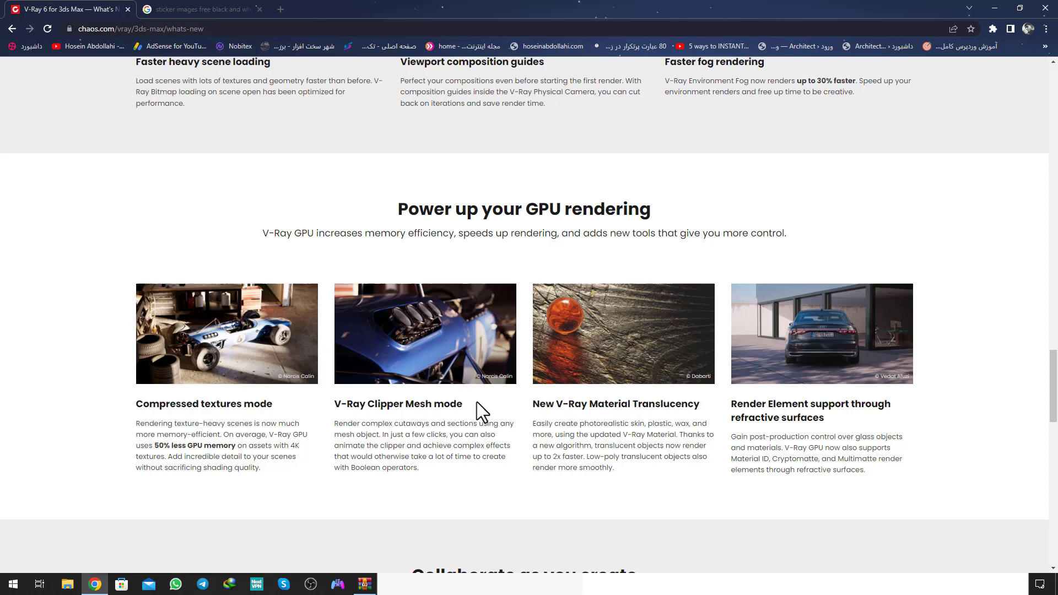
scroll("down", 3)
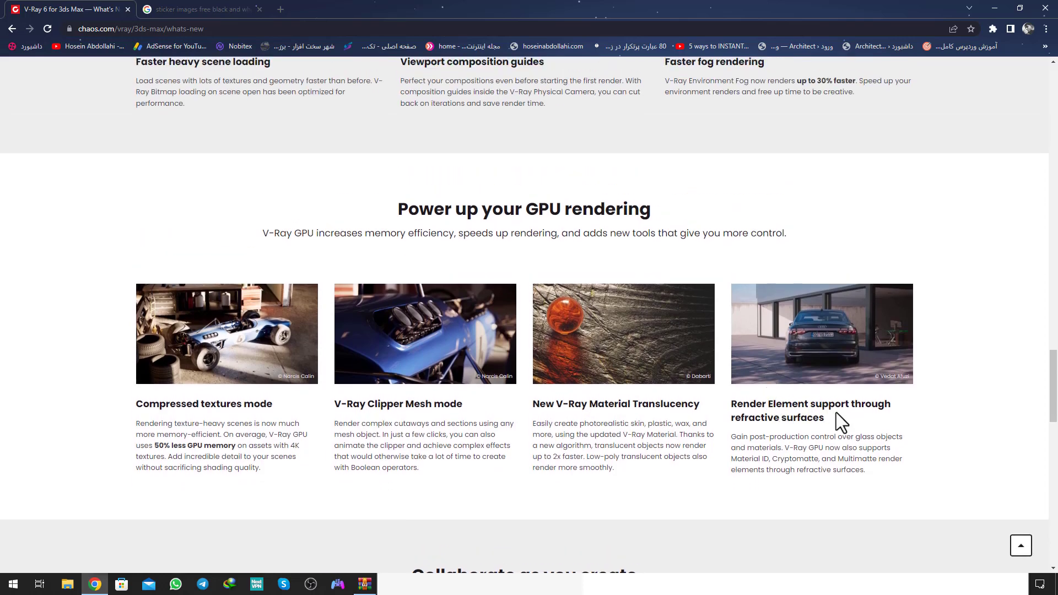
mouse_move(757, 433)
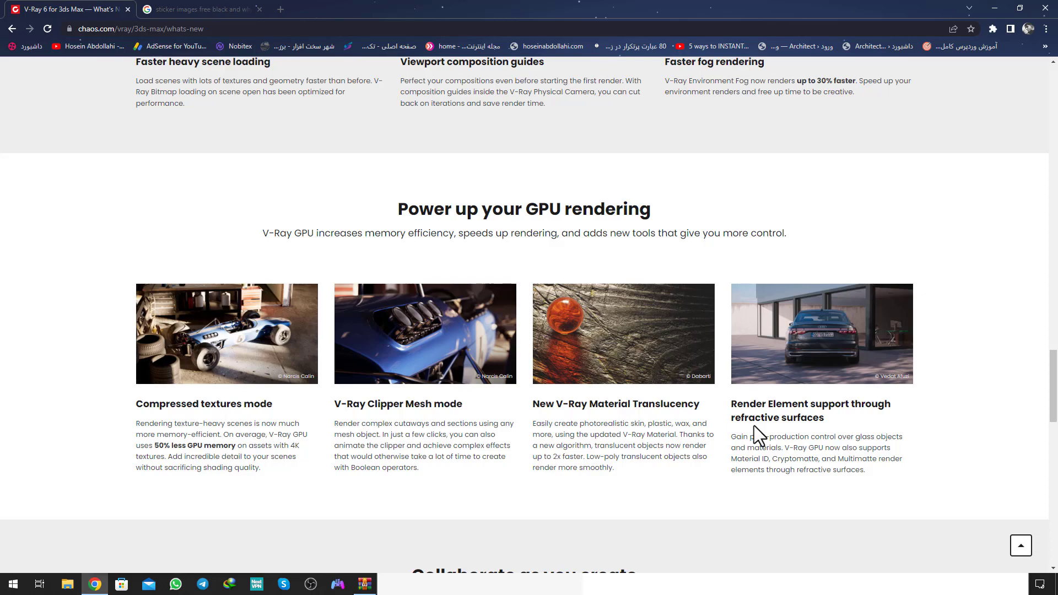
scroll("down", 3)
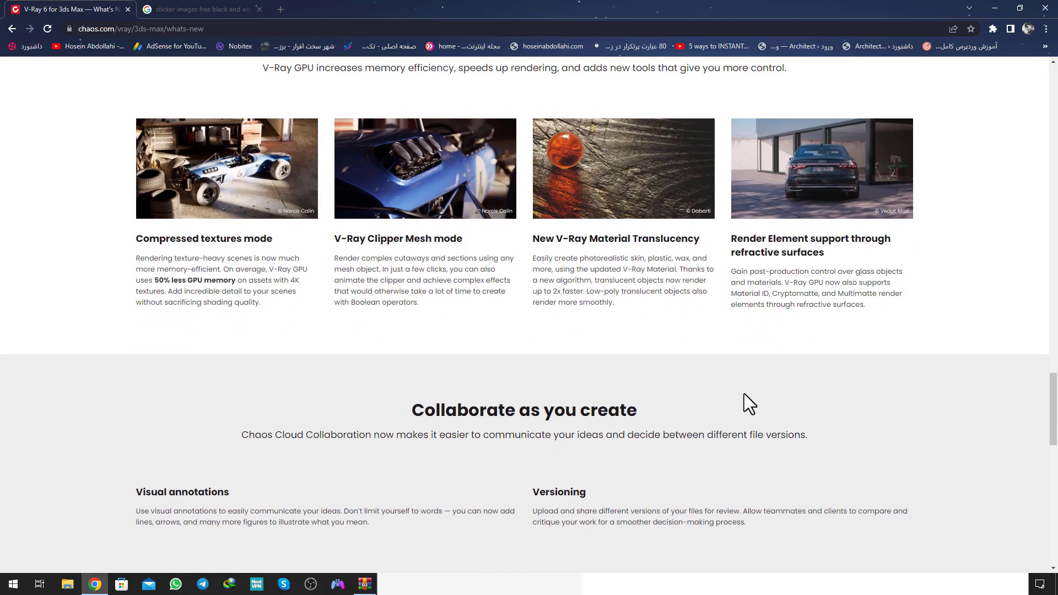
scroll("up", 3)
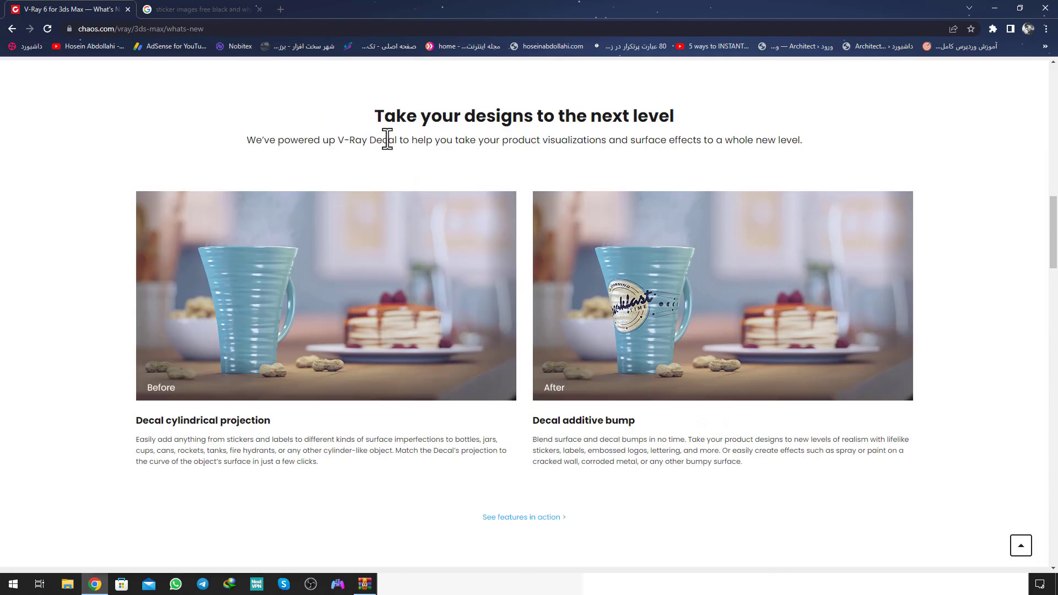
triple_click(524, 115)
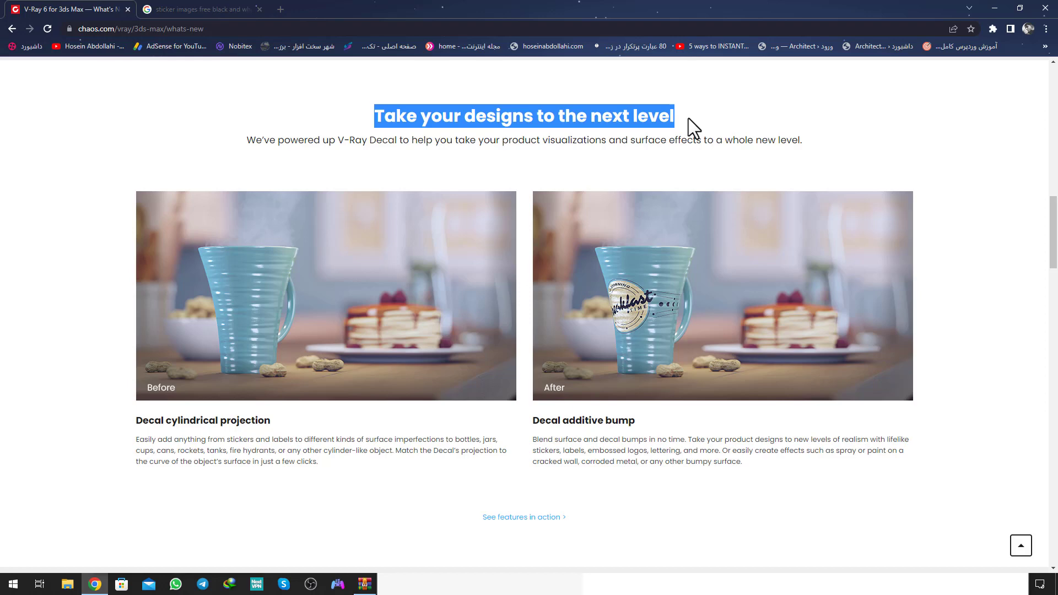
mouse_move(203, 418)
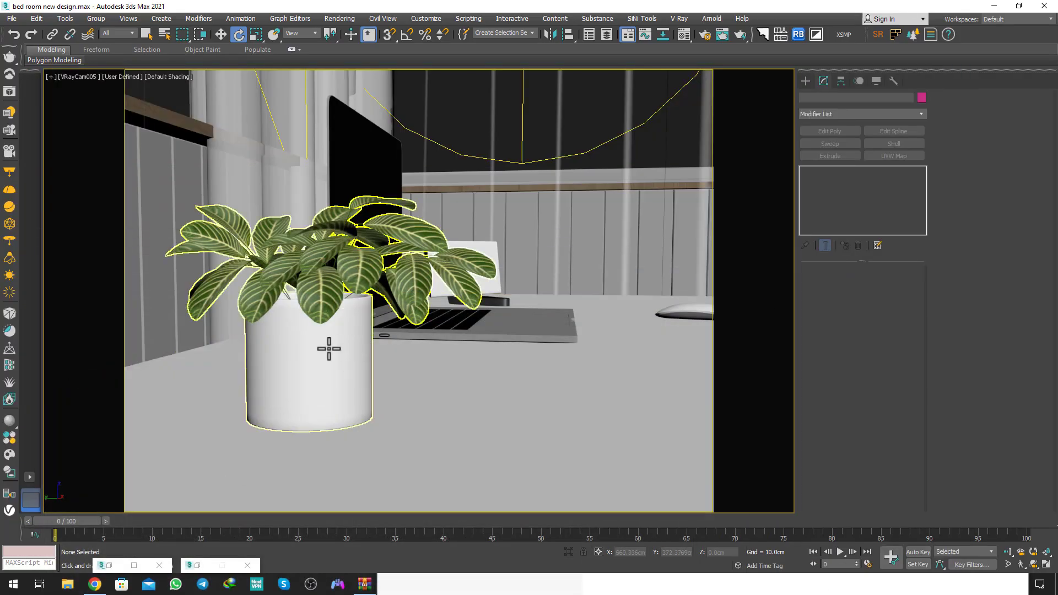
mouse_move(340, 336)
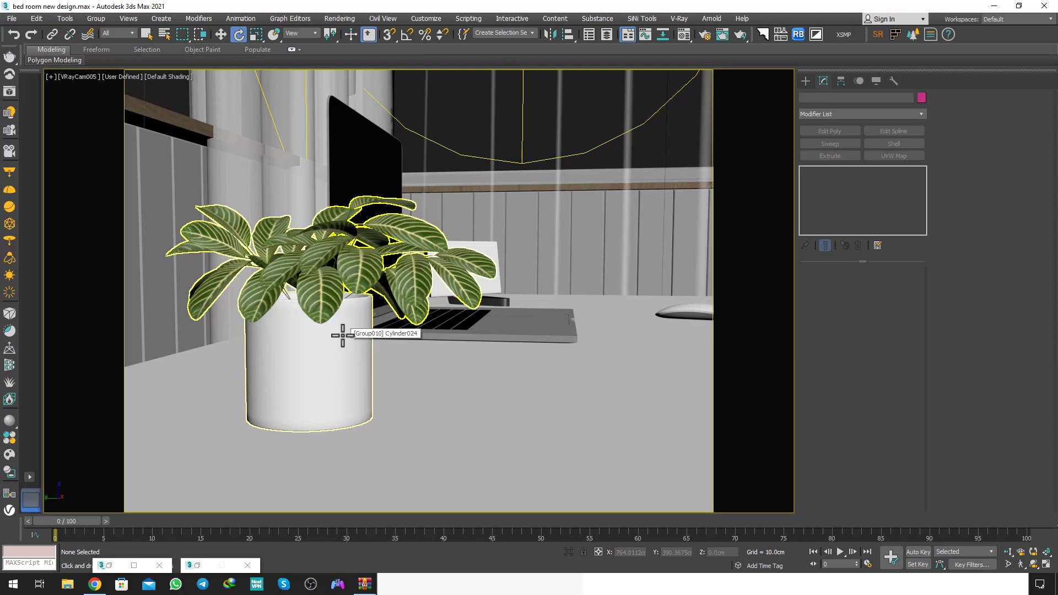
mouse_move(358, 354)
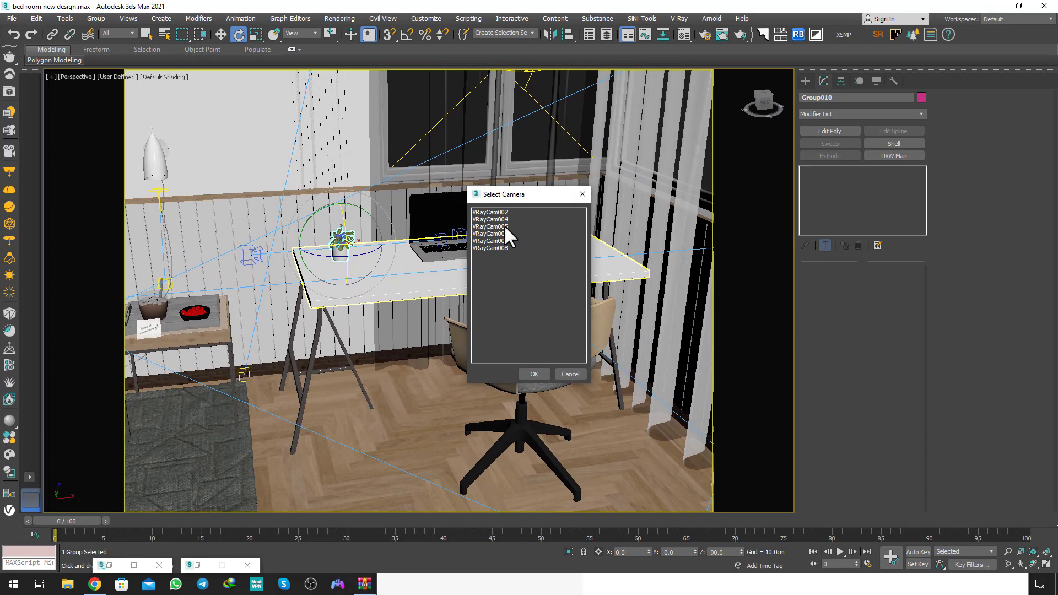
Step: Switch to the camera framing the plant pot and run a quad-menu command on the new decal
left_click(534, 373)
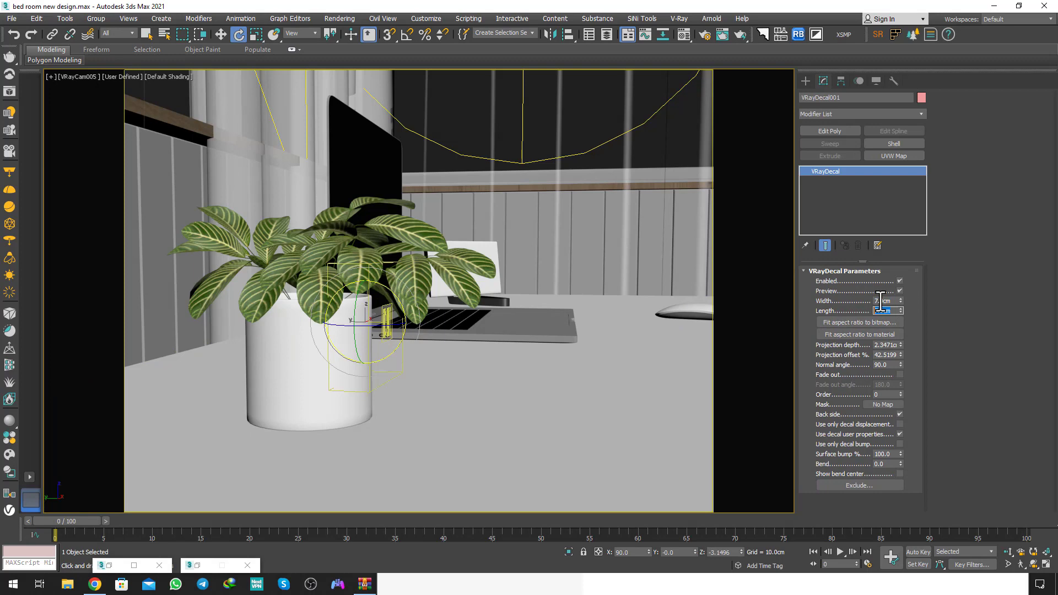
right_click(395, 87)
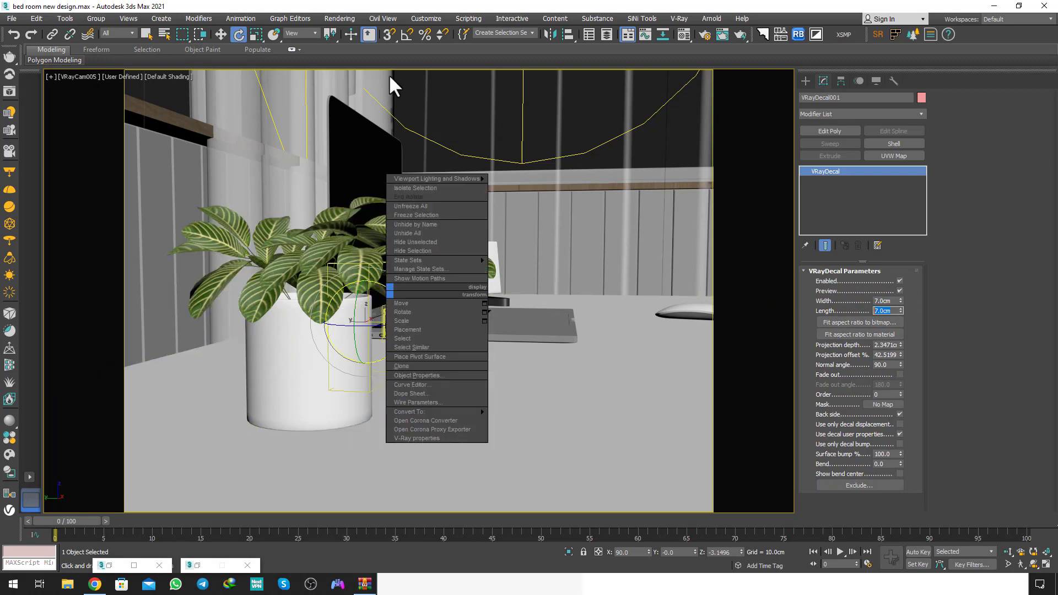
left_click(401, 303)
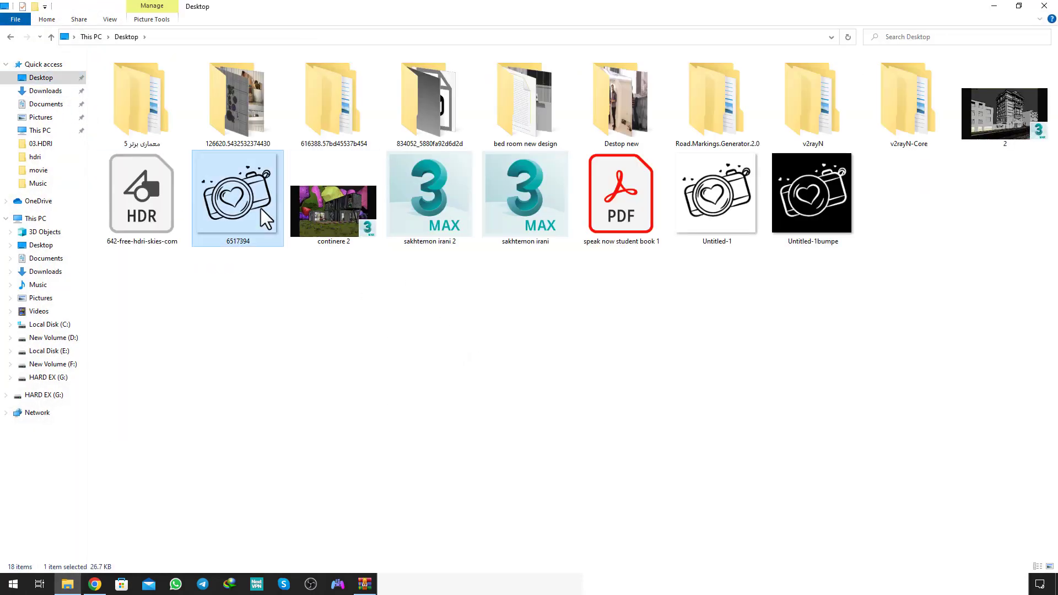
mouse_move(723, 226)
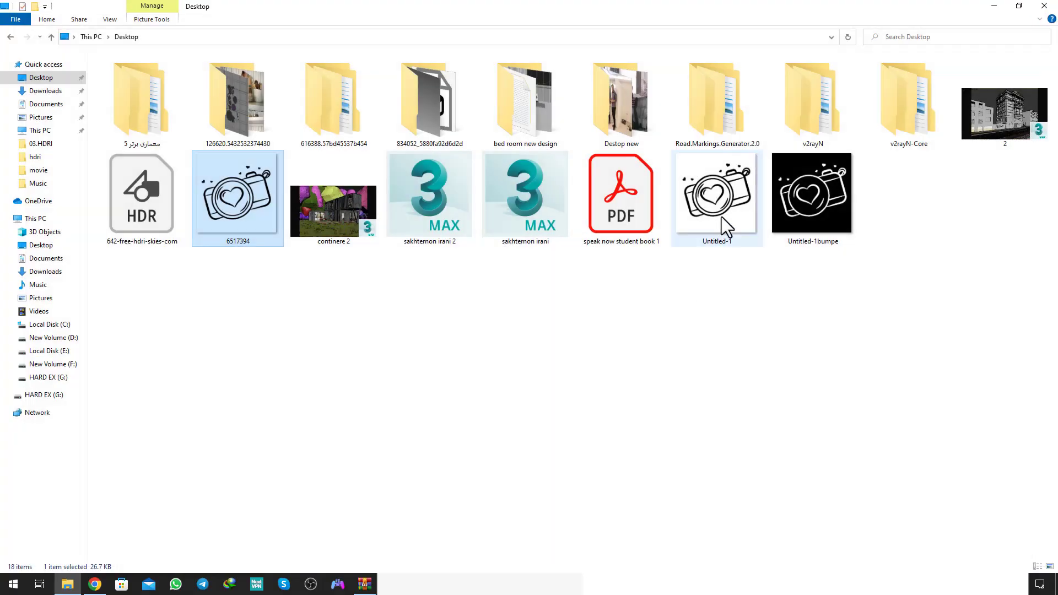
Step: Open the white-background camera-heart image Untitled-1 from the Desktop
double_click(717, 192)
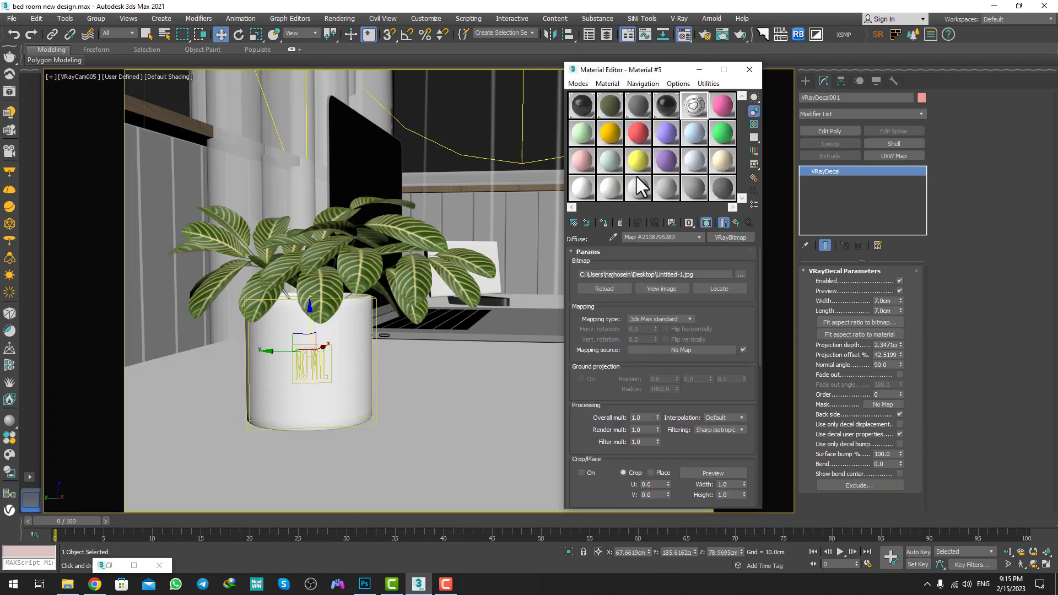
Step: Preview the Untitled-1.jpg camera-heart bitmap, then return to the parent decal material
left_click(661, 288)
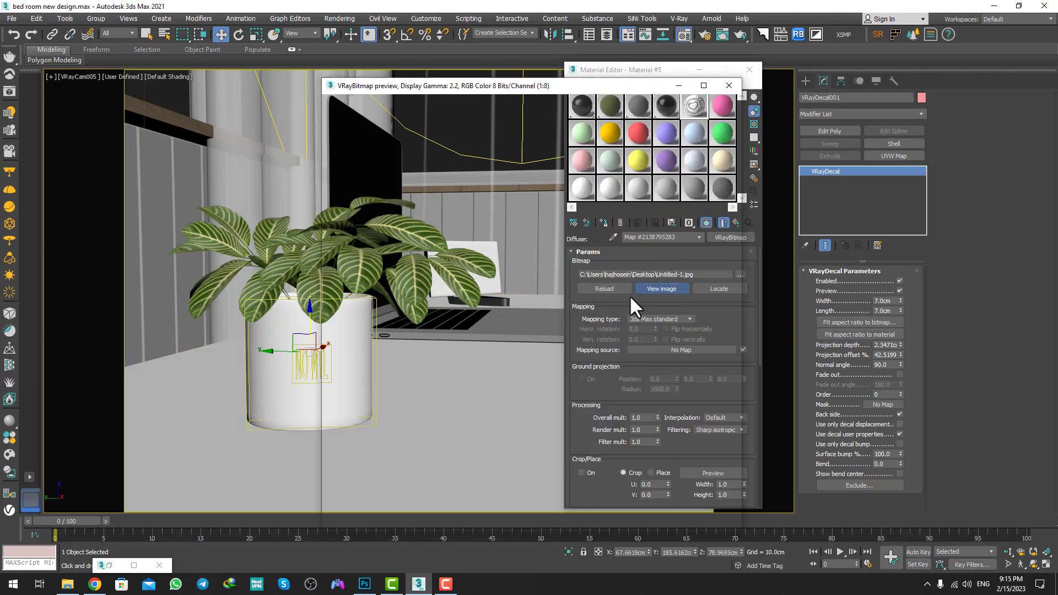
left_click(727, 86)
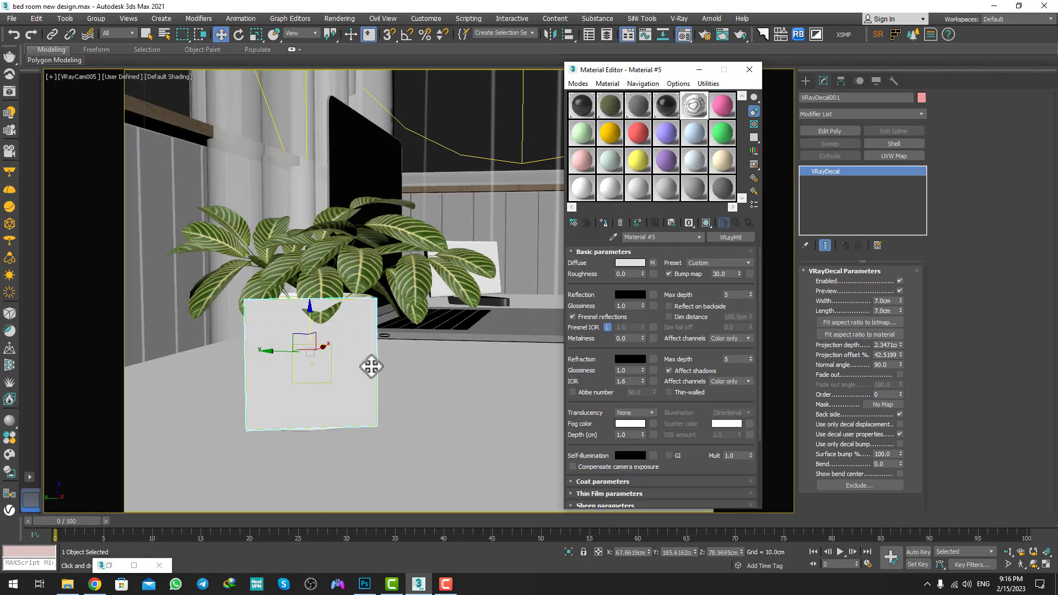
mouse_move(754, 255)
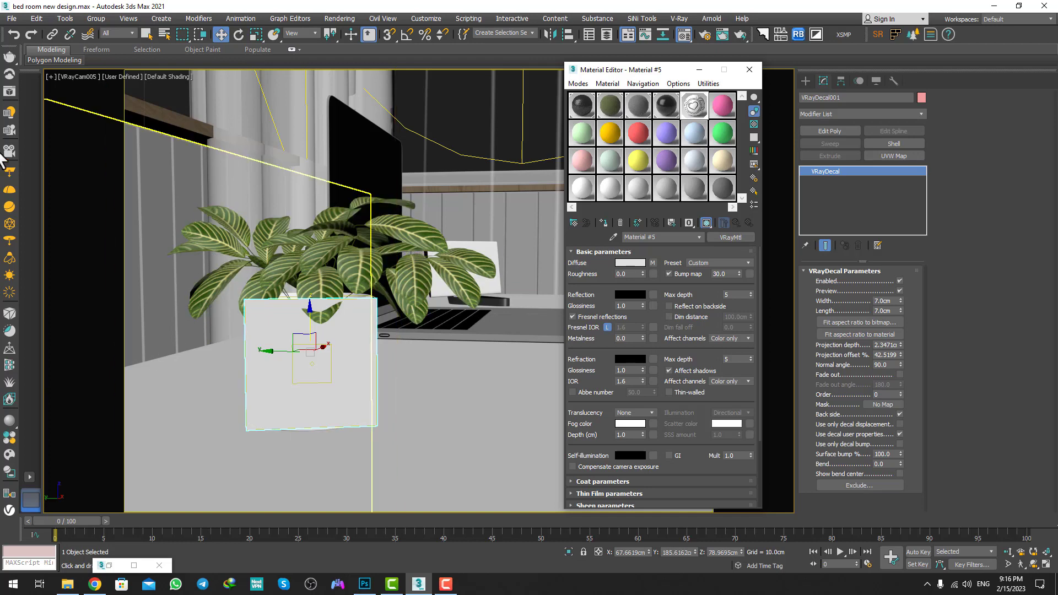
mouse_move(11, 91)
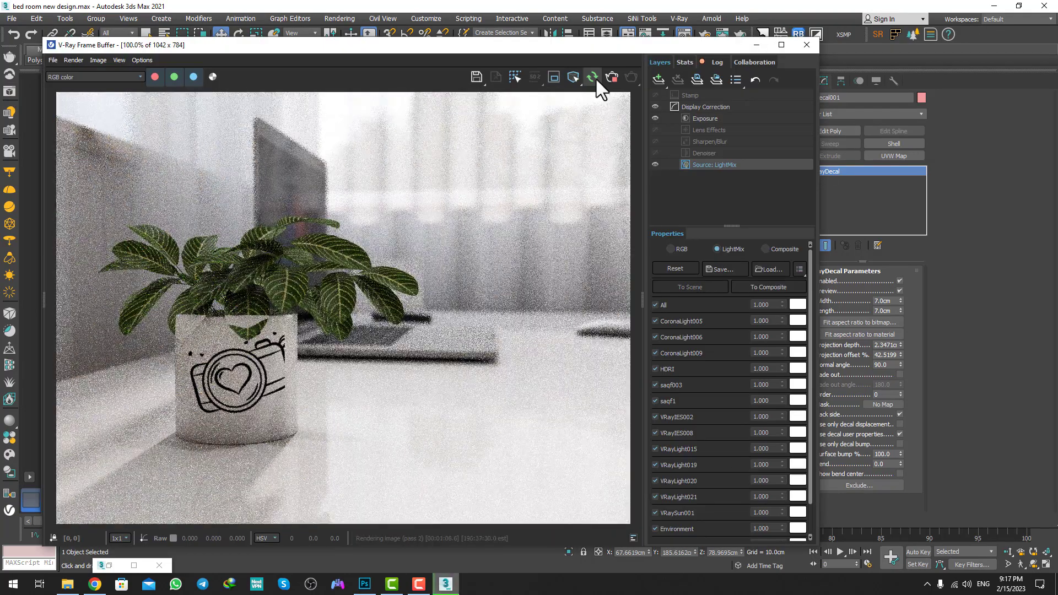
mouse_move(418, 199)
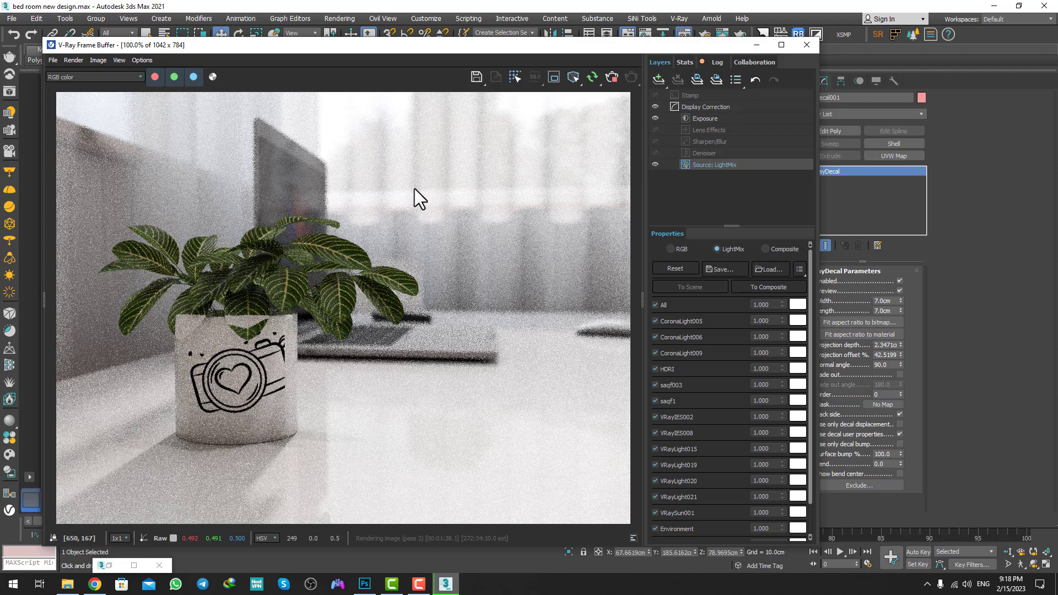
mouse_move(247, 331)
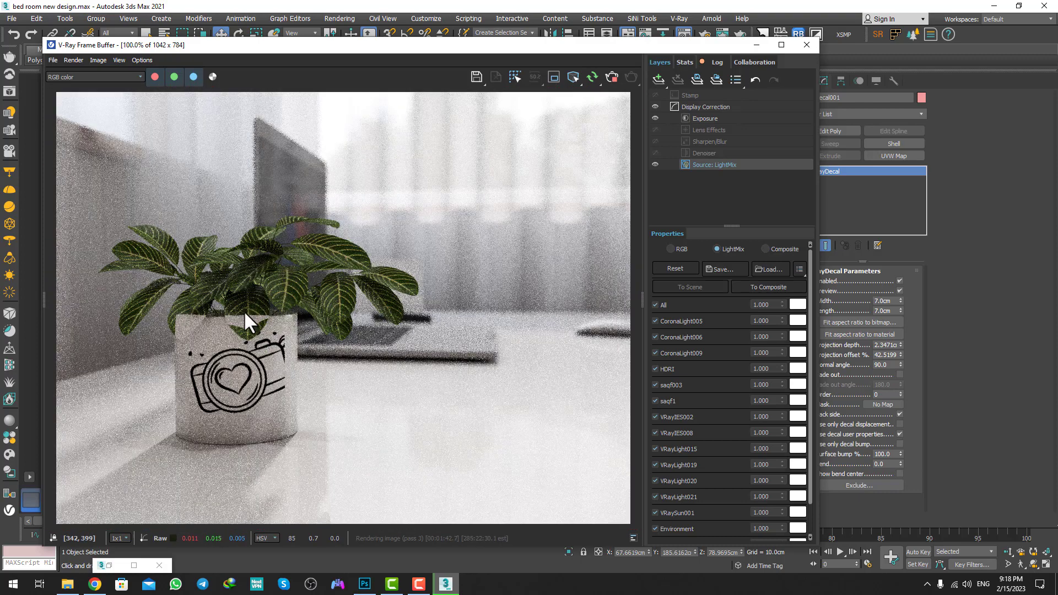
mouse_move(270, 337)
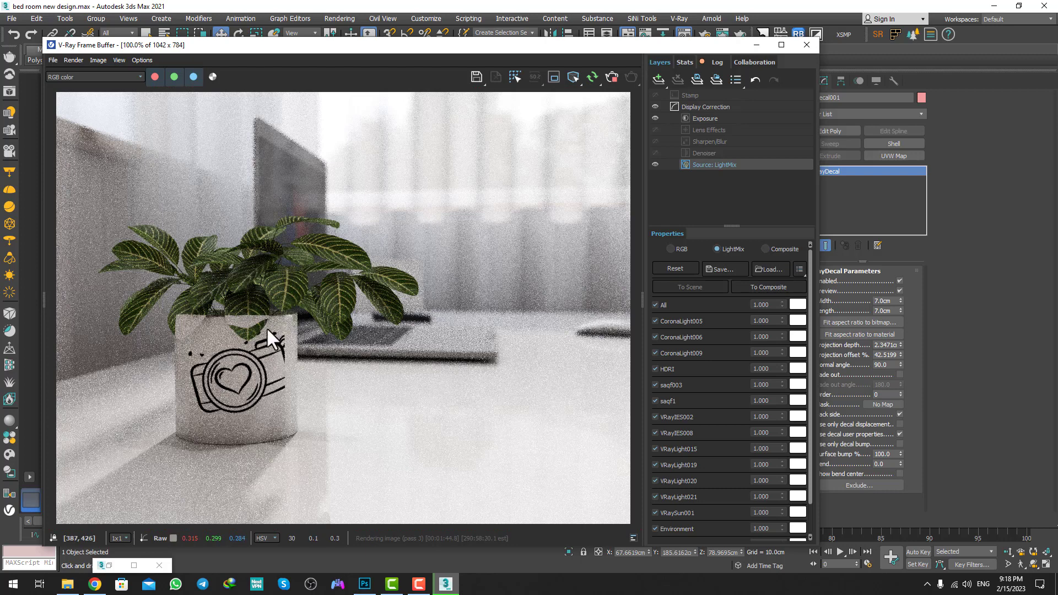
mouse_move(302, 331)
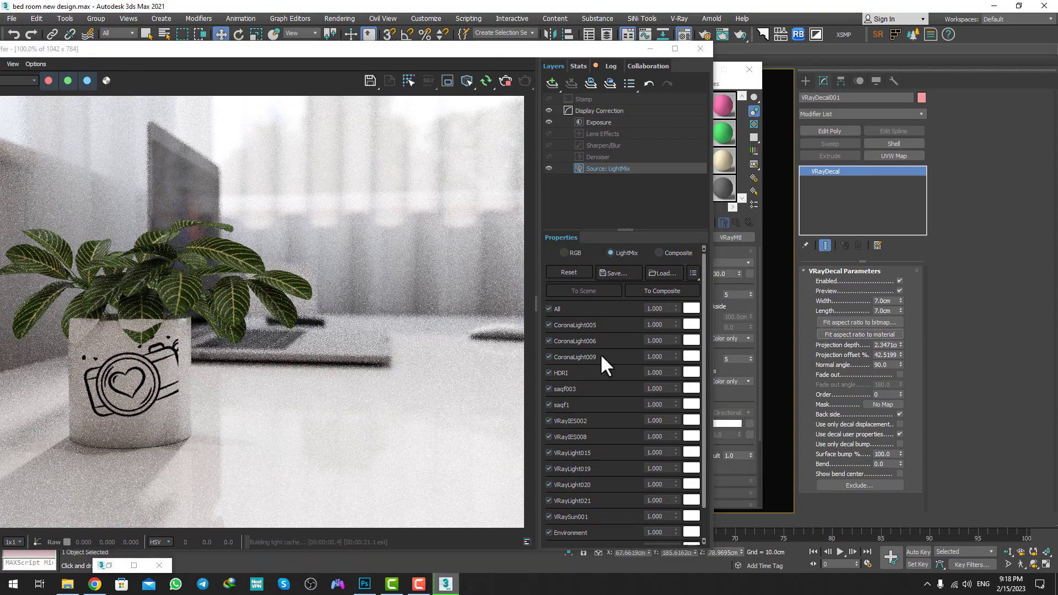
mouse_move(406, 32)
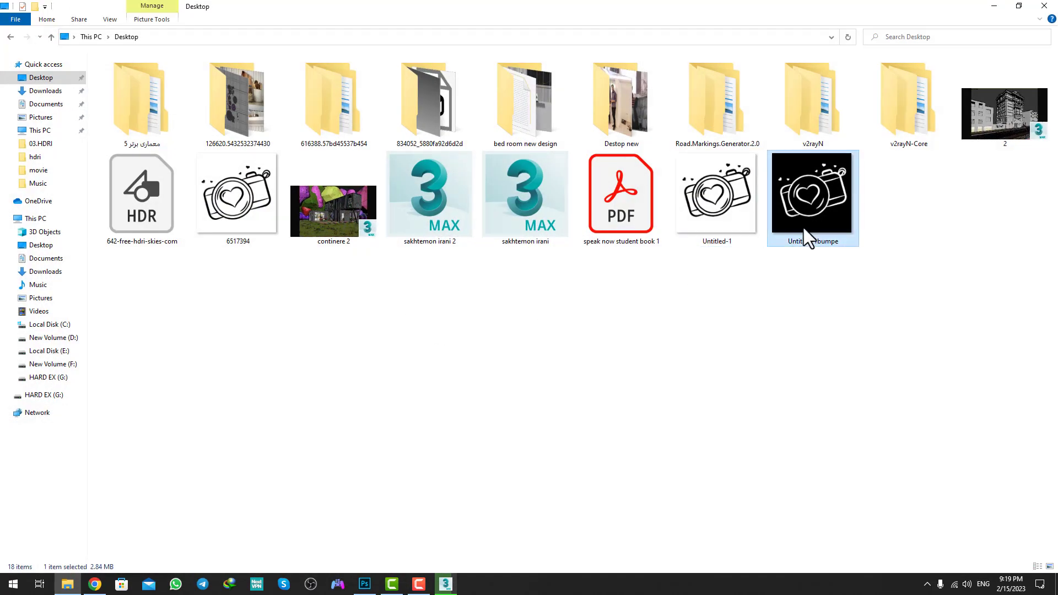
Step: Open the black-background mask image Untitled-1bumpe from the Desktop
double_click(811, 195)
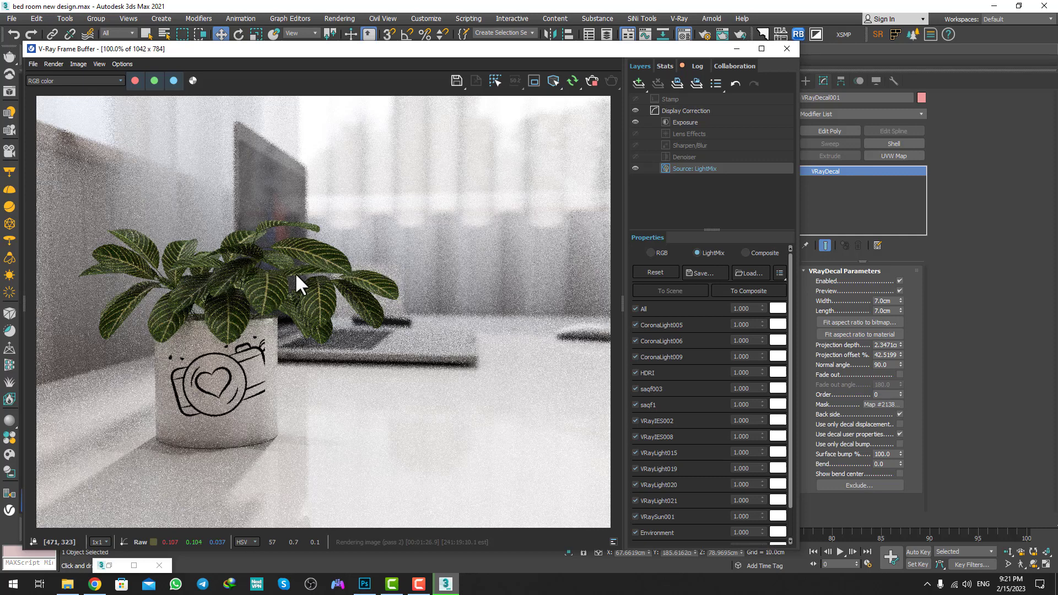
mouse_move(243, 404)
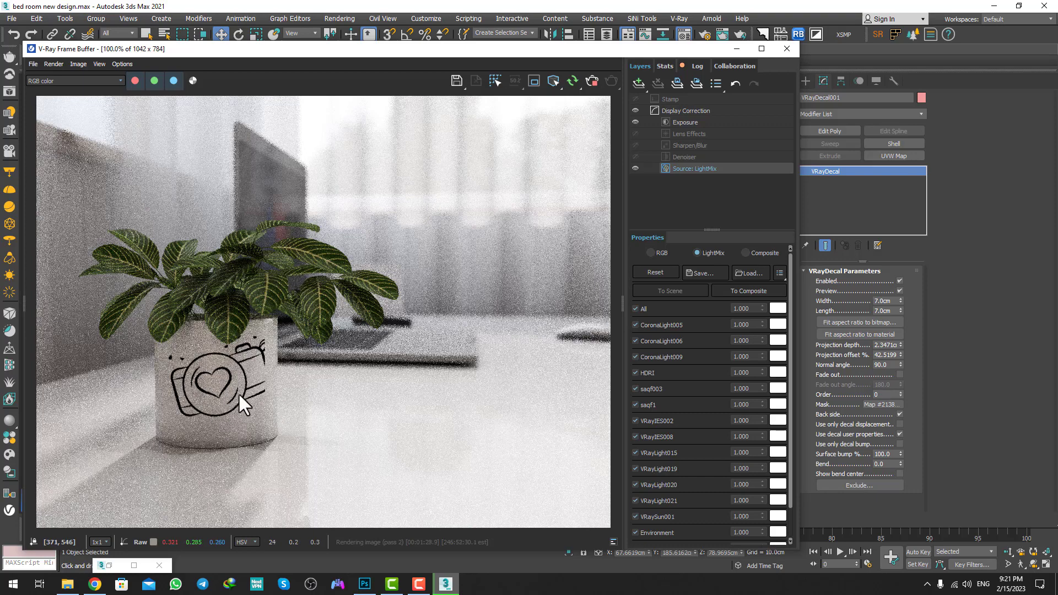
mouse_move(284, 376)
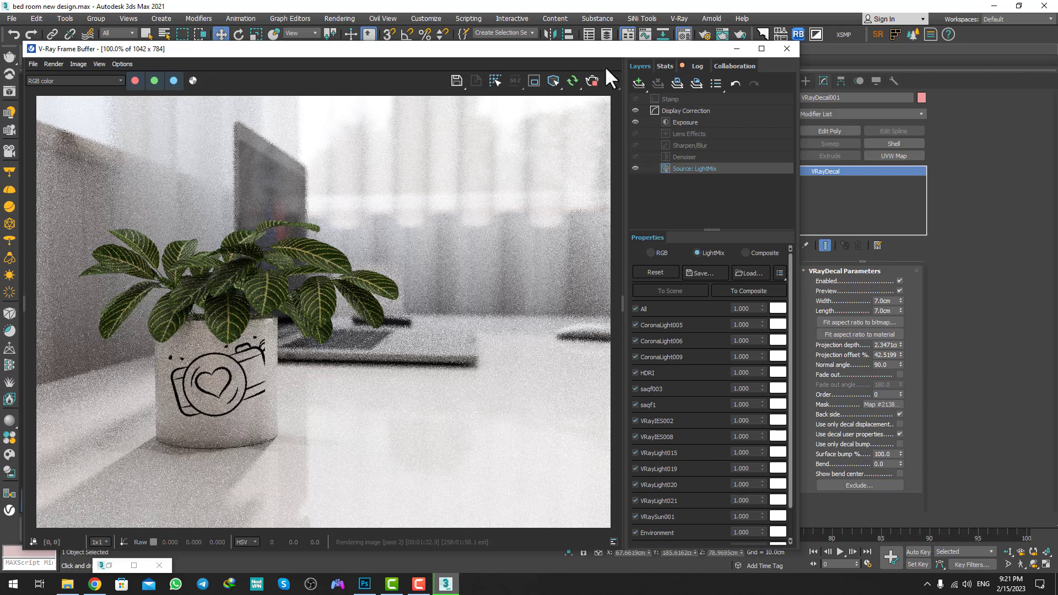
mouse_move(829, 476)
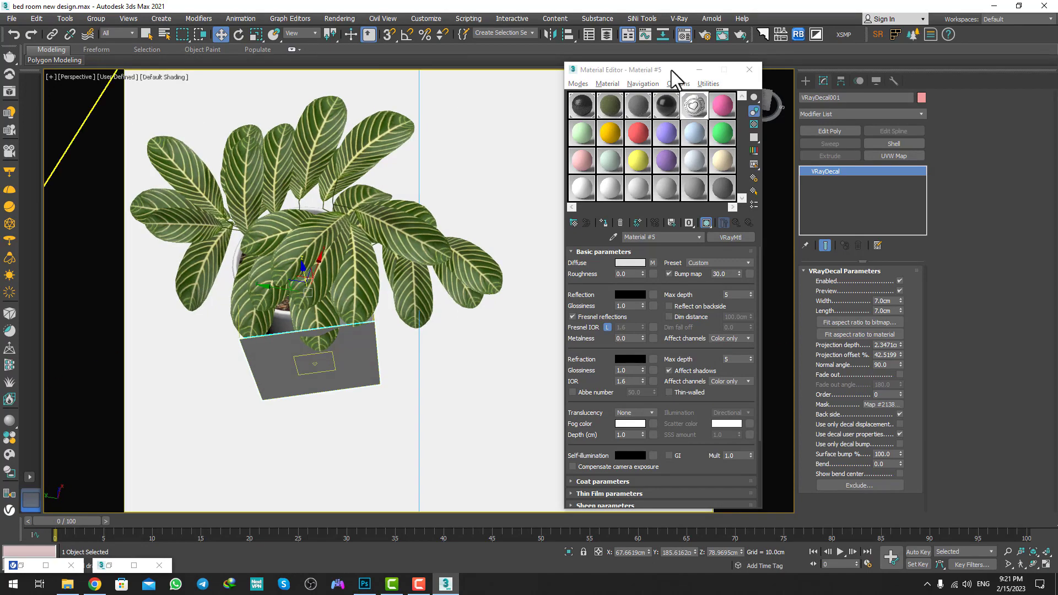
Step: Close the Material Editor and switch the reference coordinate system to Local
left_click(301, 33)
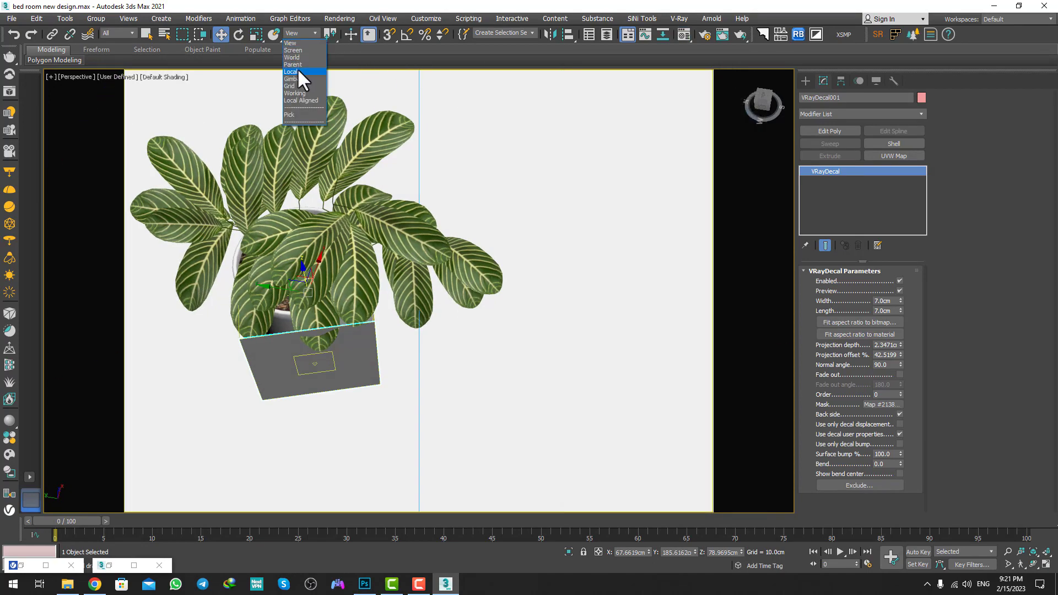
left_click(290, 71)
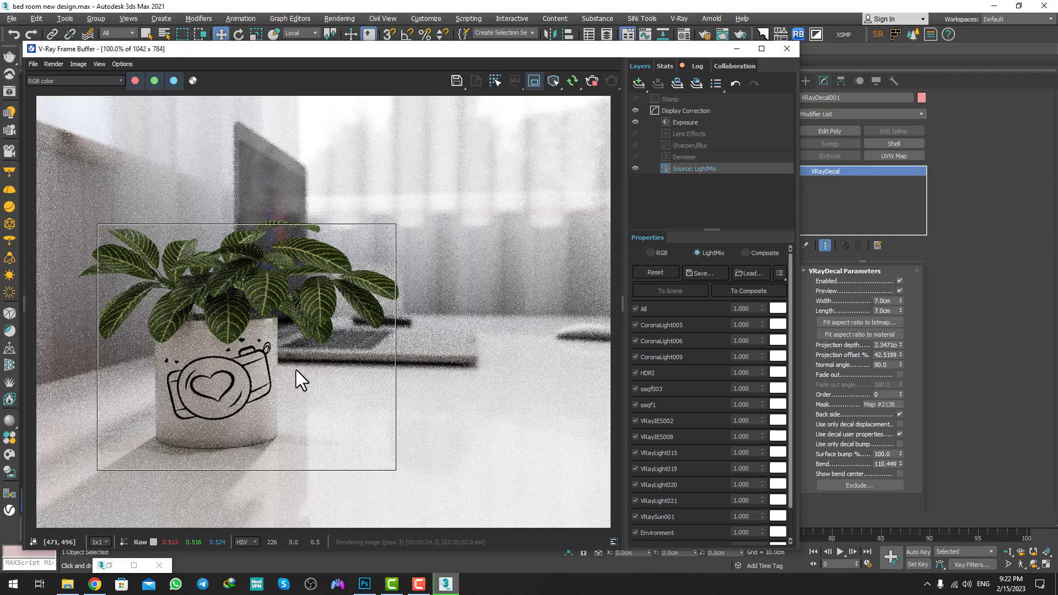
mouse_move(282, 374)
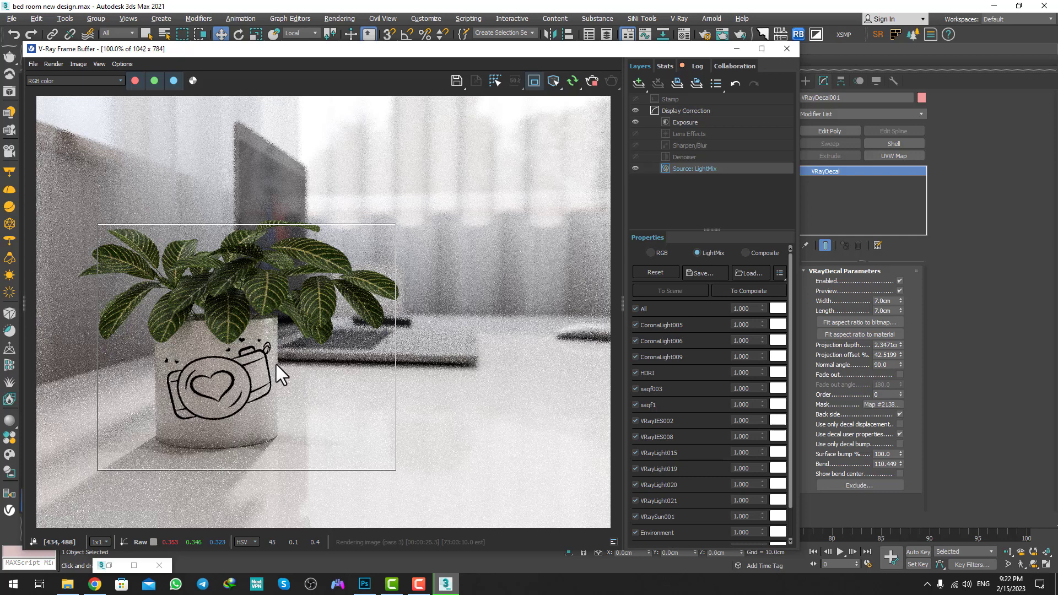
mouse_move(289, 364)
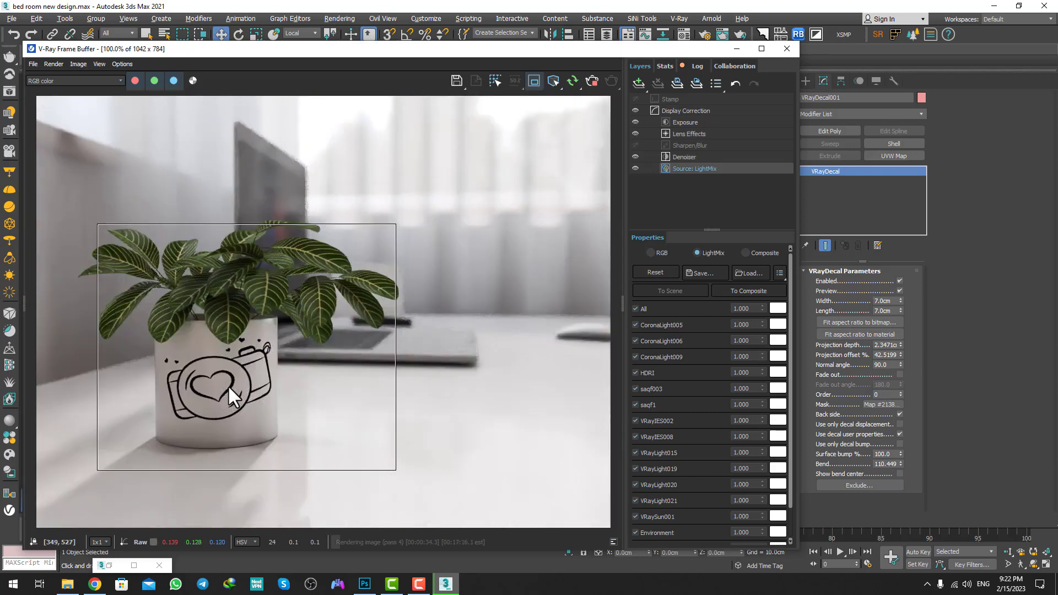
mouse_move(509, 300)
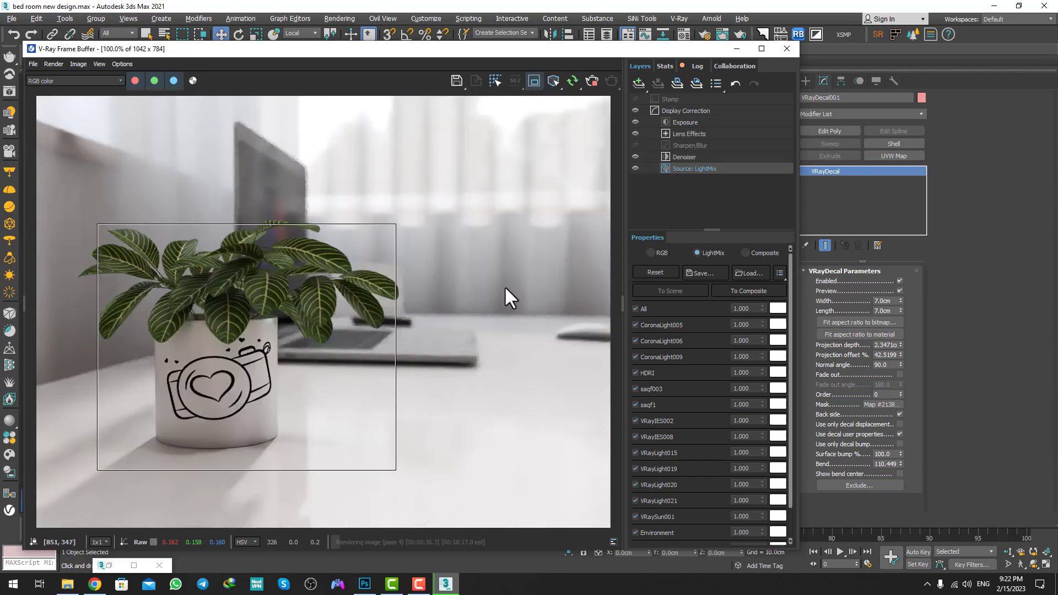
mouse_move(535, 298)
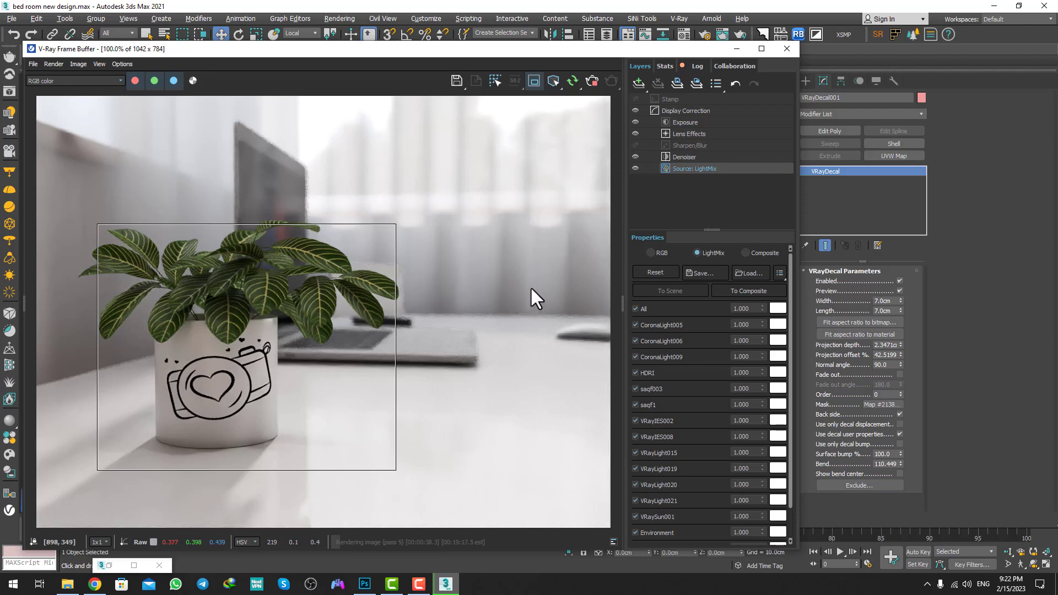